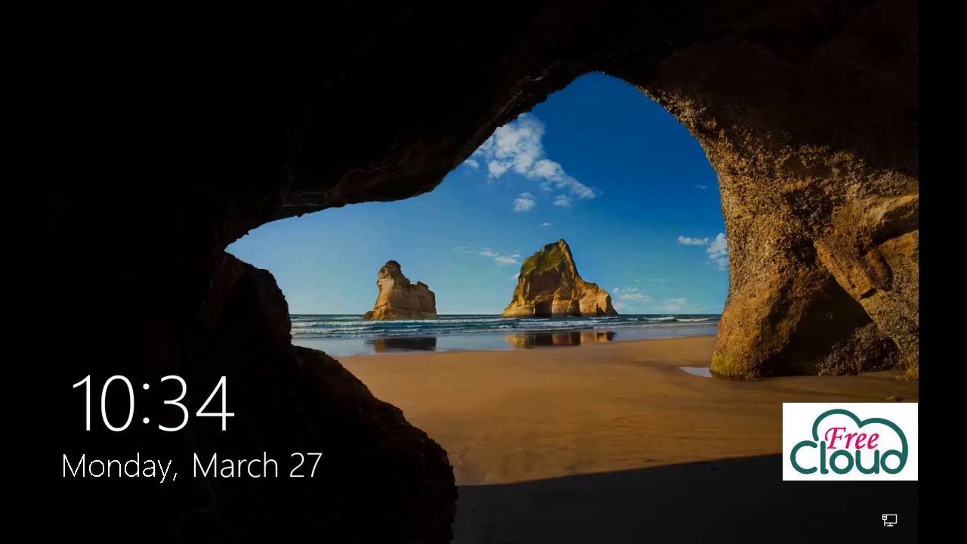
pyautogui.moveTo(647, 269)
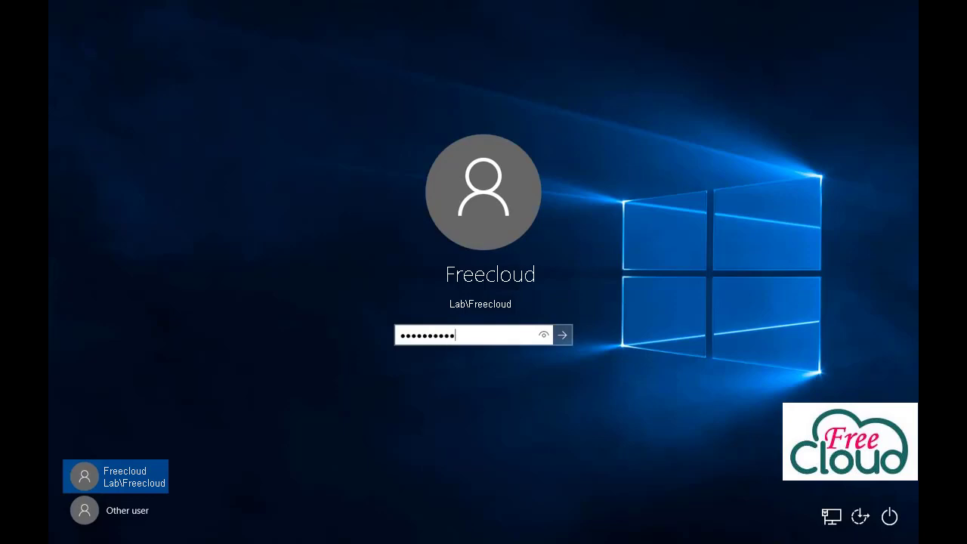
# Sign in to the Windows 10 account so the desktop appears
pyautogui.click(563, 335)
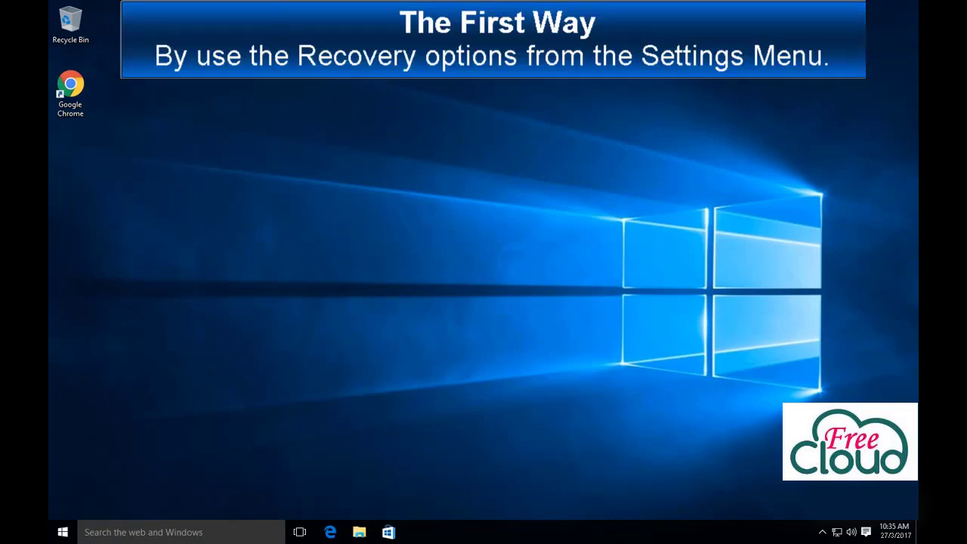
pyautogui.moveTo(255, 408)
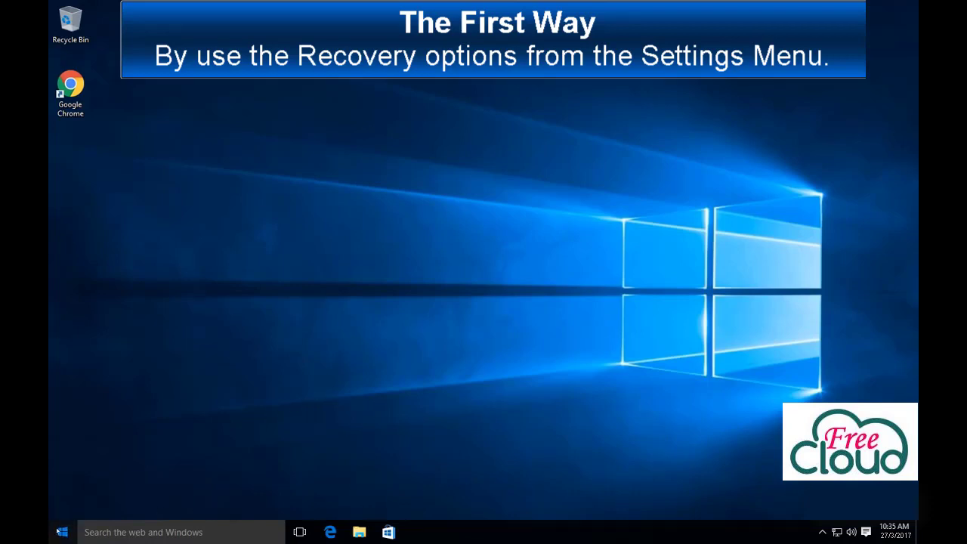
# Reach the Update & security page of Windows Settings from the Start menu
pyautogui.click(62, 532)
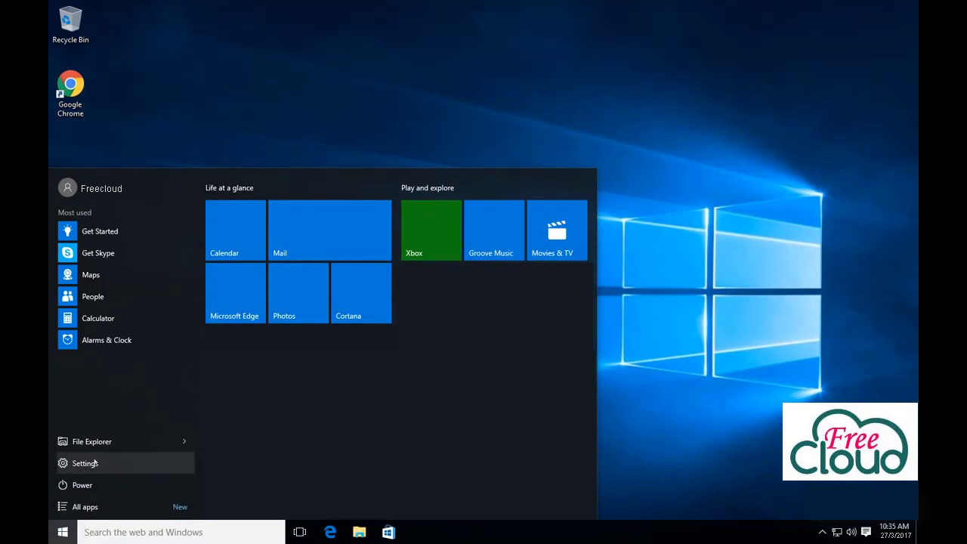
pyautogui.click(85, 463)
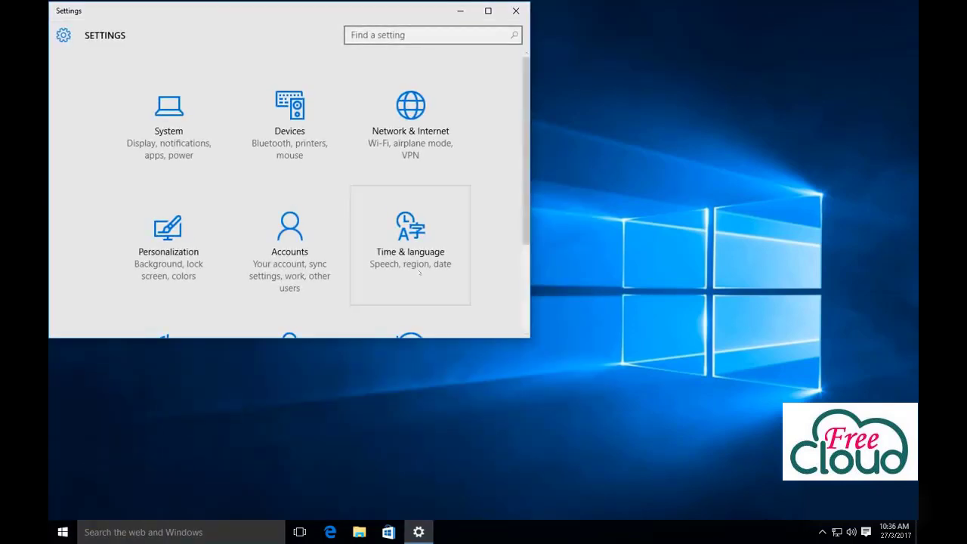
pyautogui.scroll(-3)
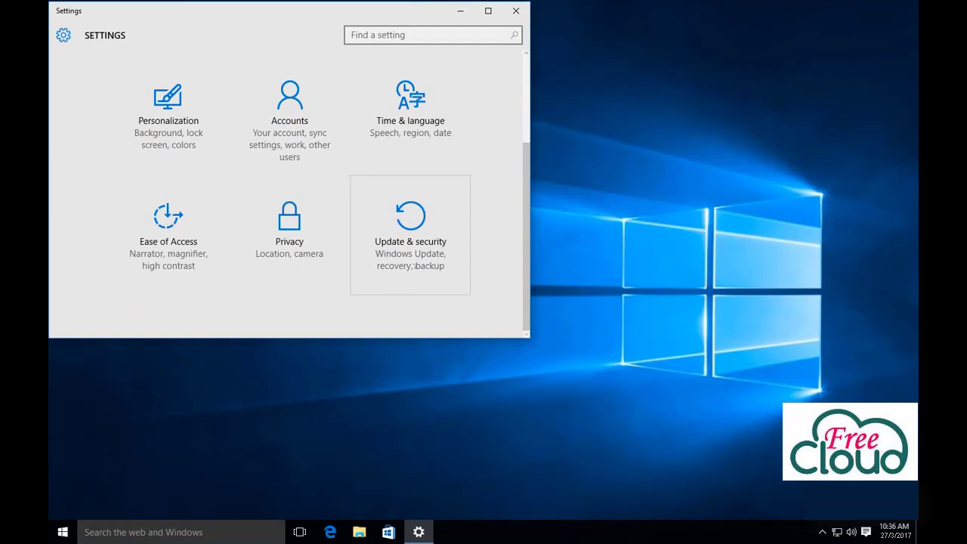
pyautogui.click(411, 235)
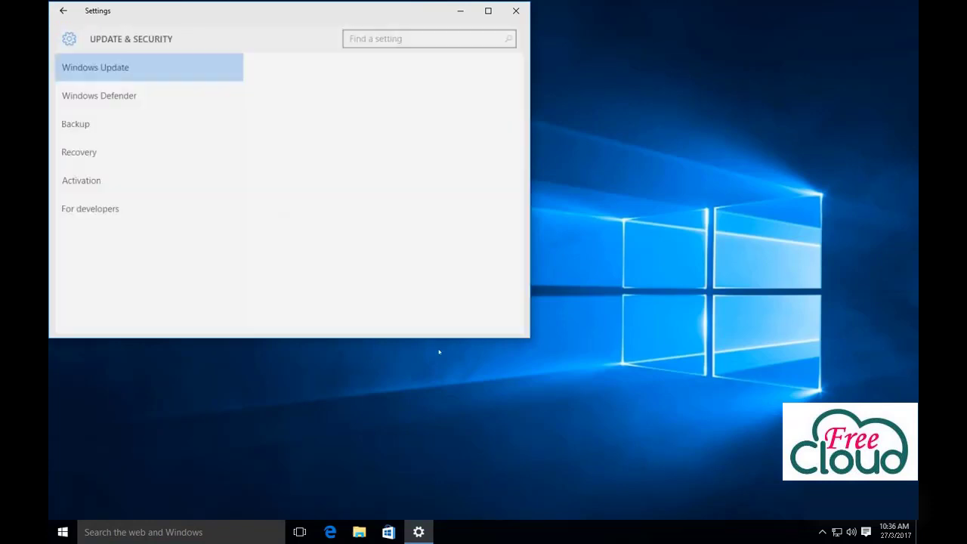
# Show the Recovery options and restart into Advanced startup
pyautogui.click(95, 67)
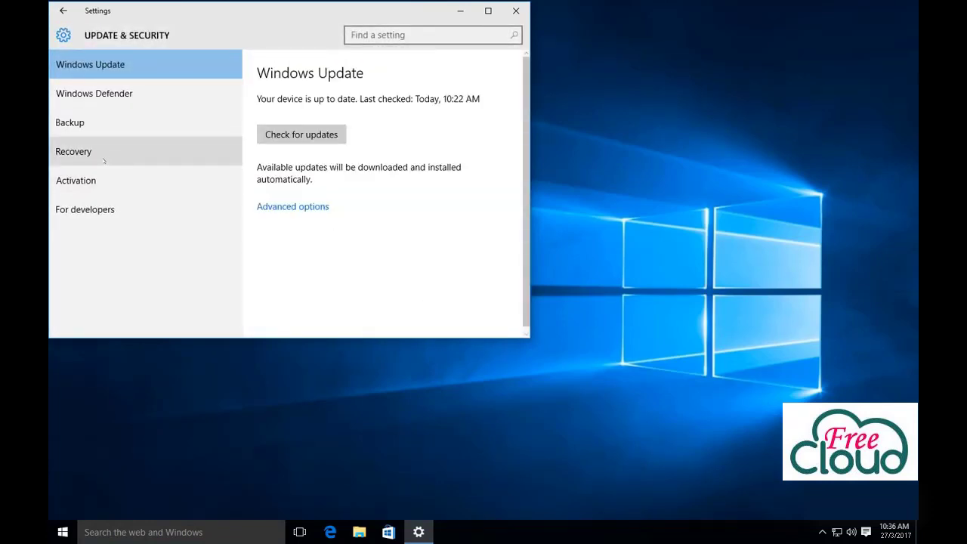
pyautogui.click(73, 151)
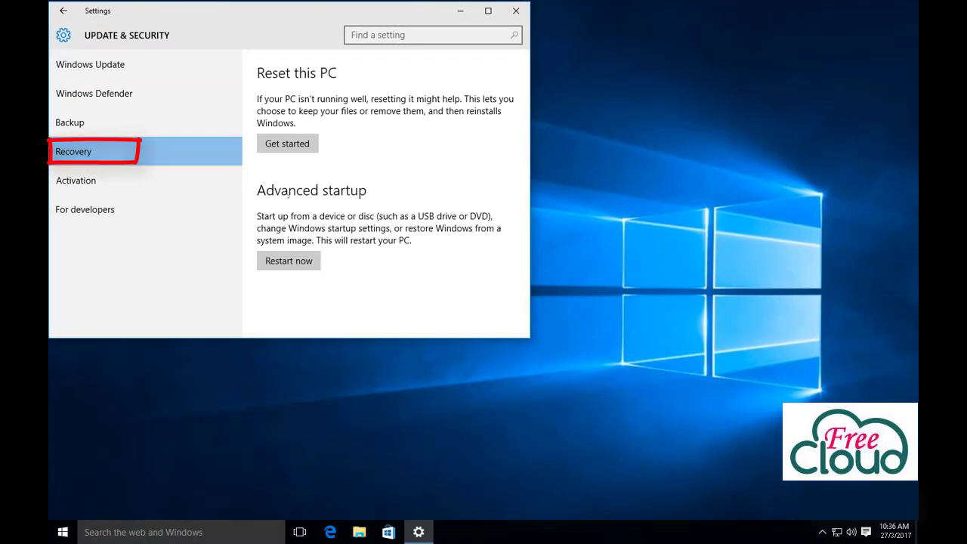
pyautogui.moveTo(446, 293)
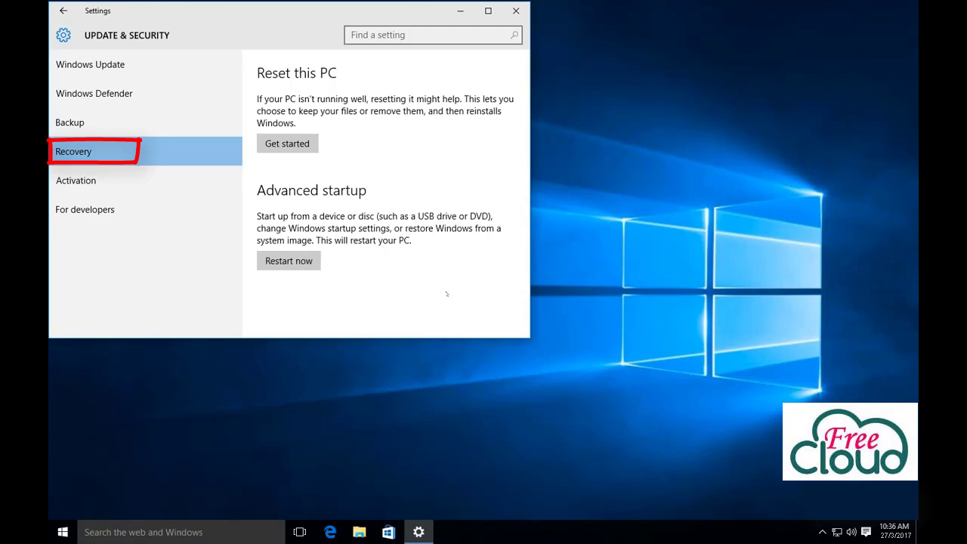
pyautogui.click(289, 260)
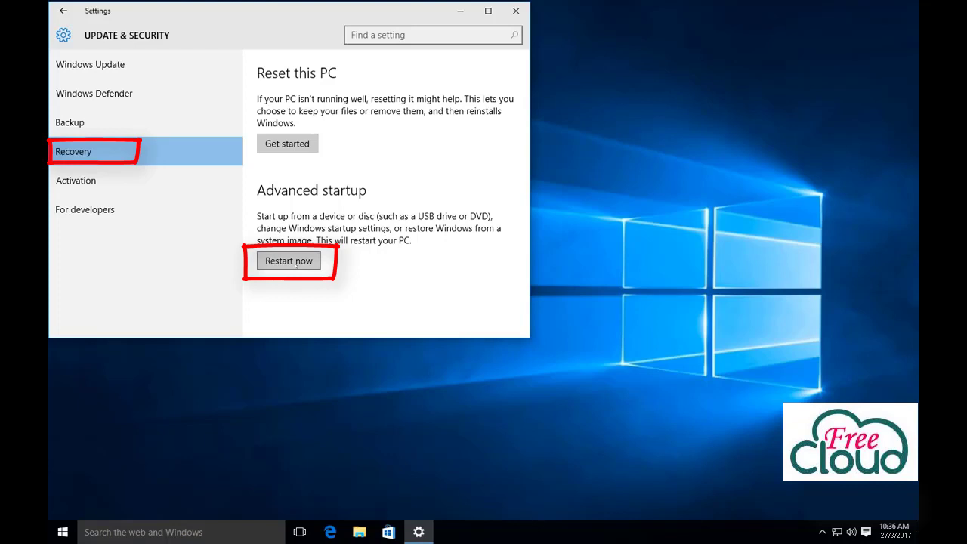
pyautogui.click(289, 260)
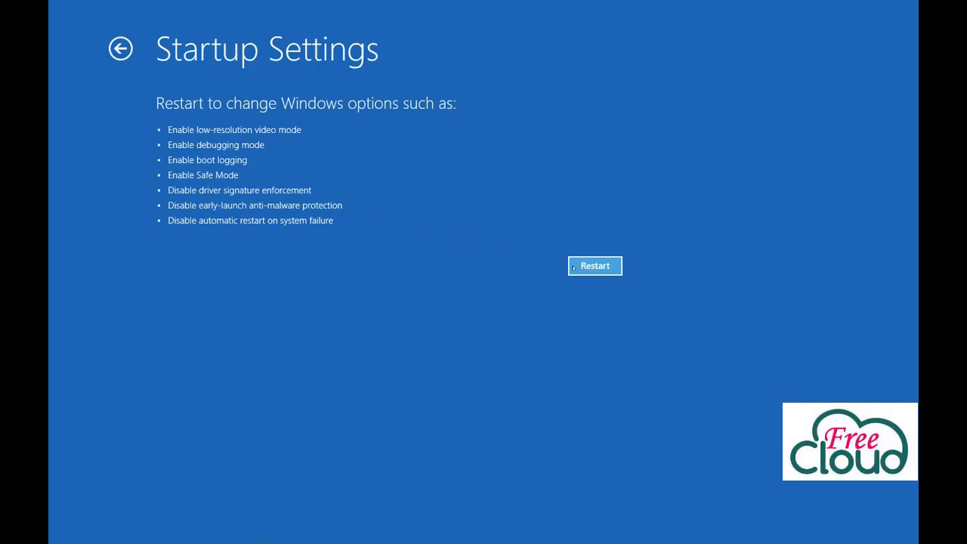
# Restart from Startup Settings and choose option 4, Enable Safe Mode
pyautogui.click(596, 266)
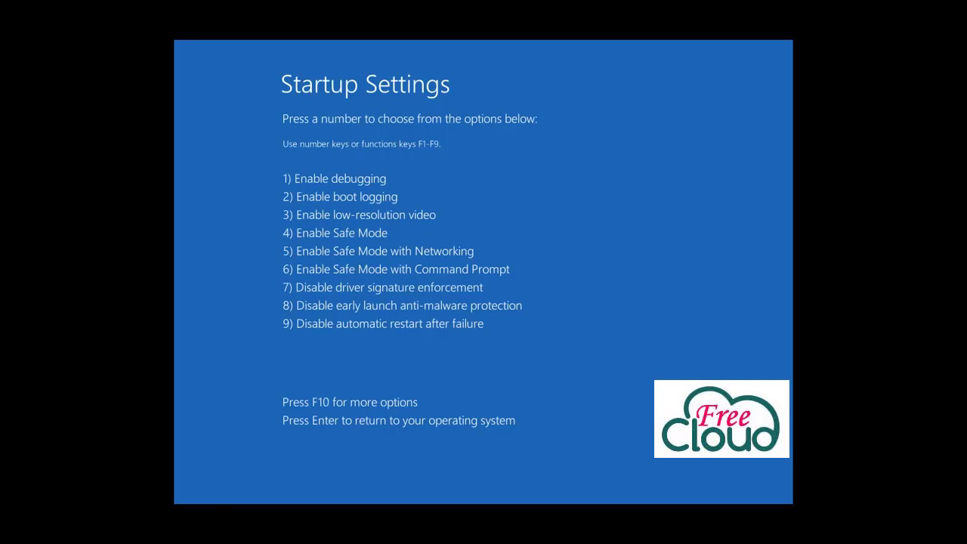
pyautogui.press('4')
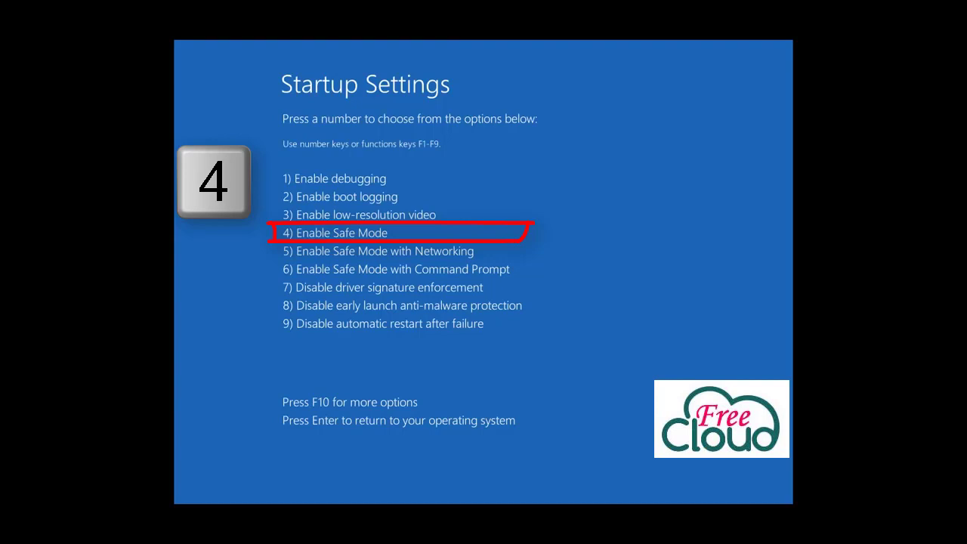
pyautogui.press('4')
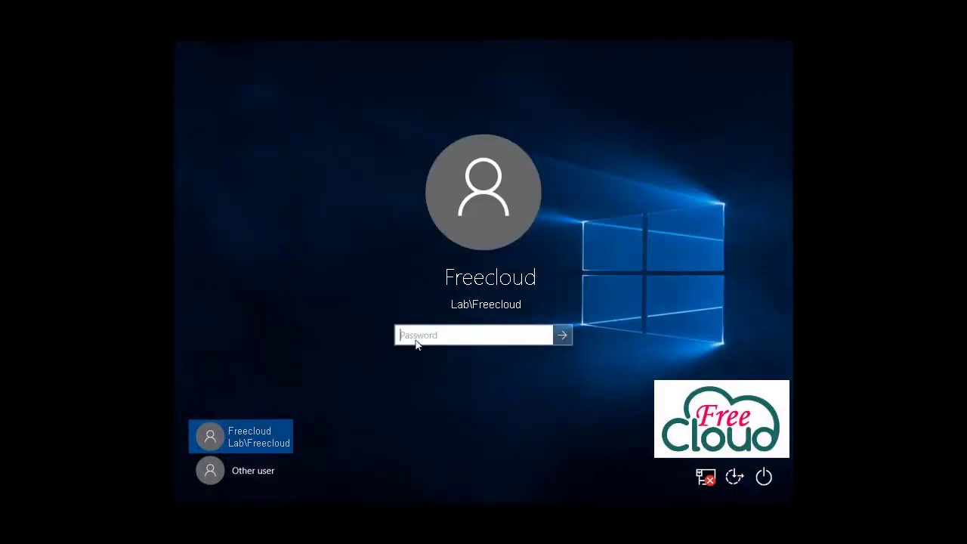
# Sign in to the Safe Mode session with the account password
pyautogui.write('password')
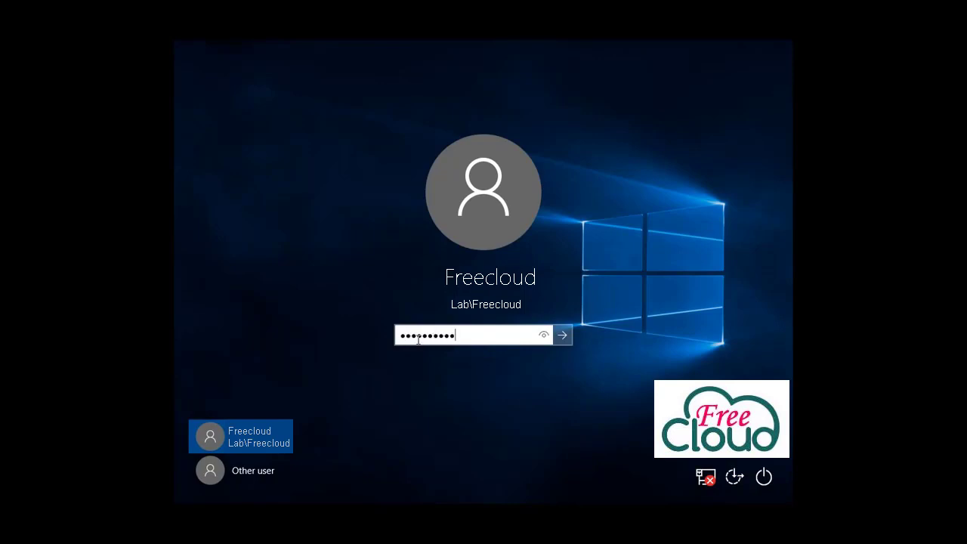
pyautogui.click(563, 335)
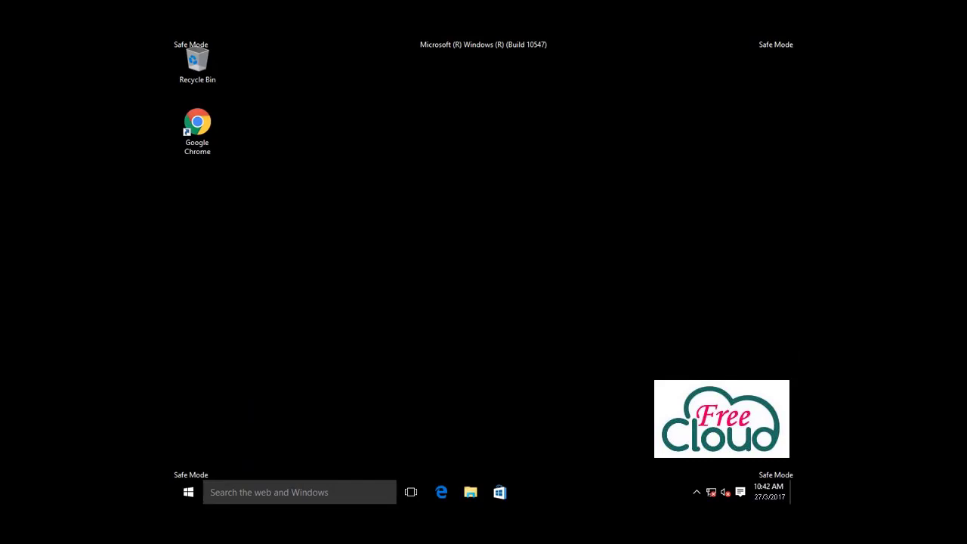
pyautogui.moveTo(578, 46)
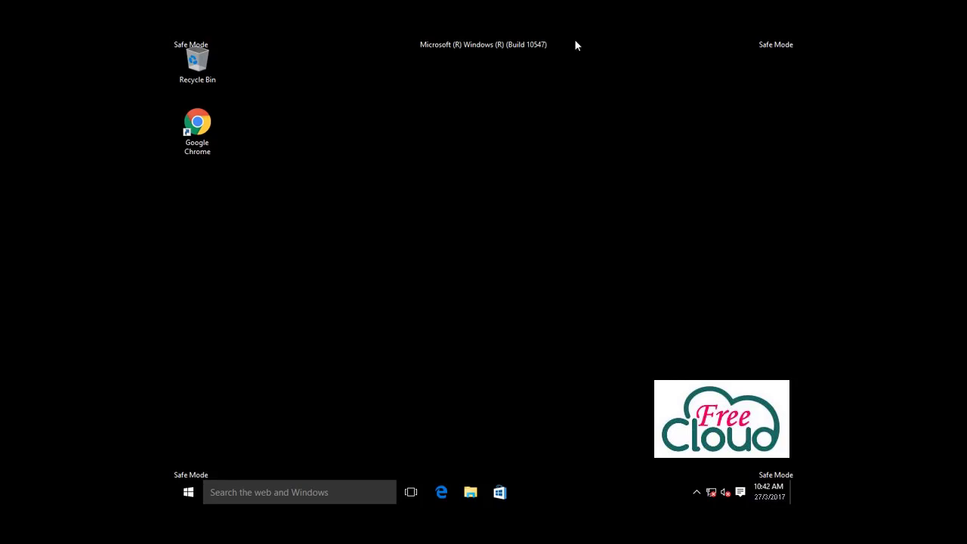
# Restart from the Start menu power options to leave Safe Mode and sign back in
pyautogui.click(187, 493)
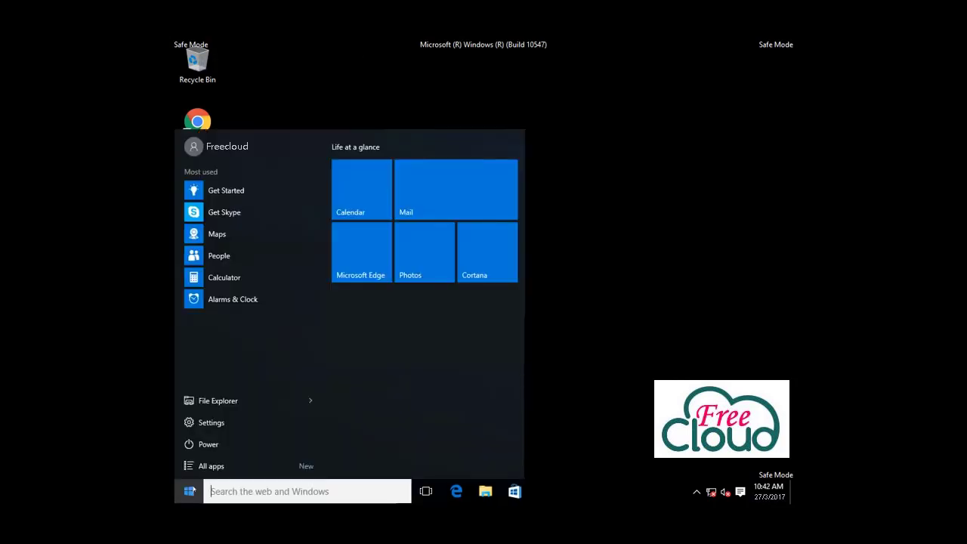
pyautogui.click(209, 445)
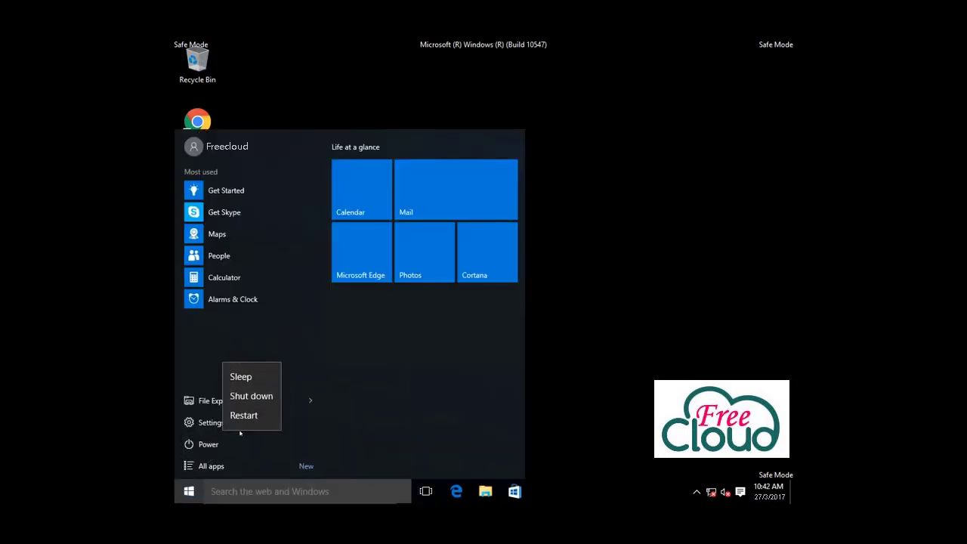
pyautogui.moveTo(243, 416)
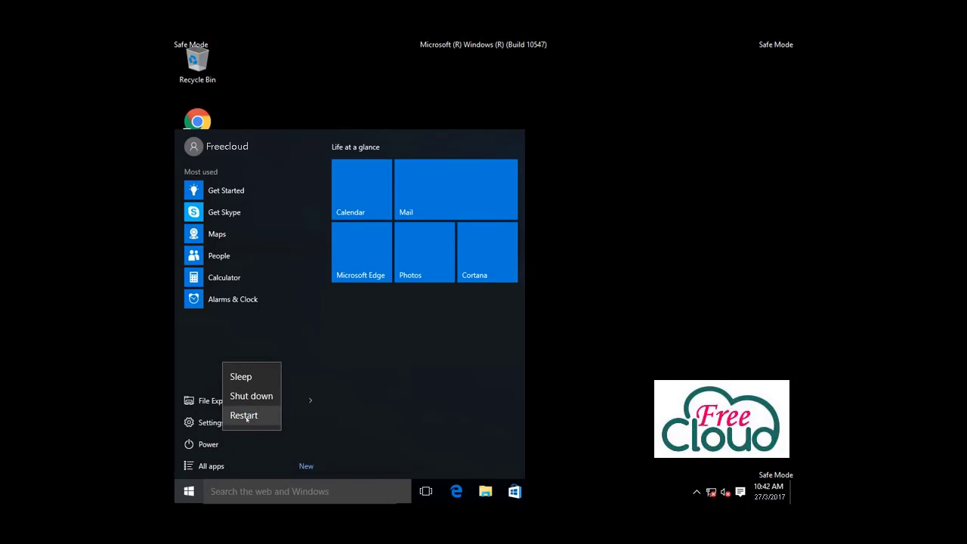
pyautogui.click(244, 414)
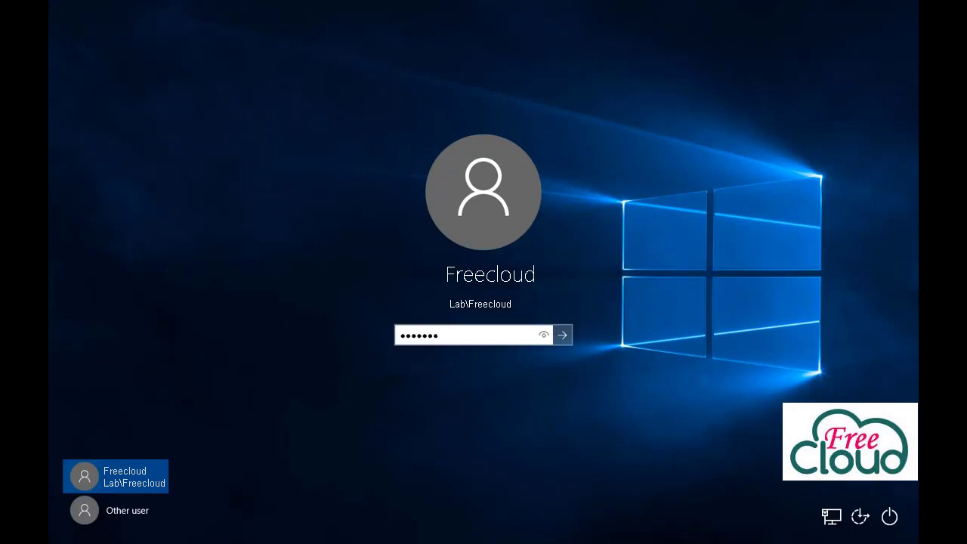
pyautogui.click(562, 336)
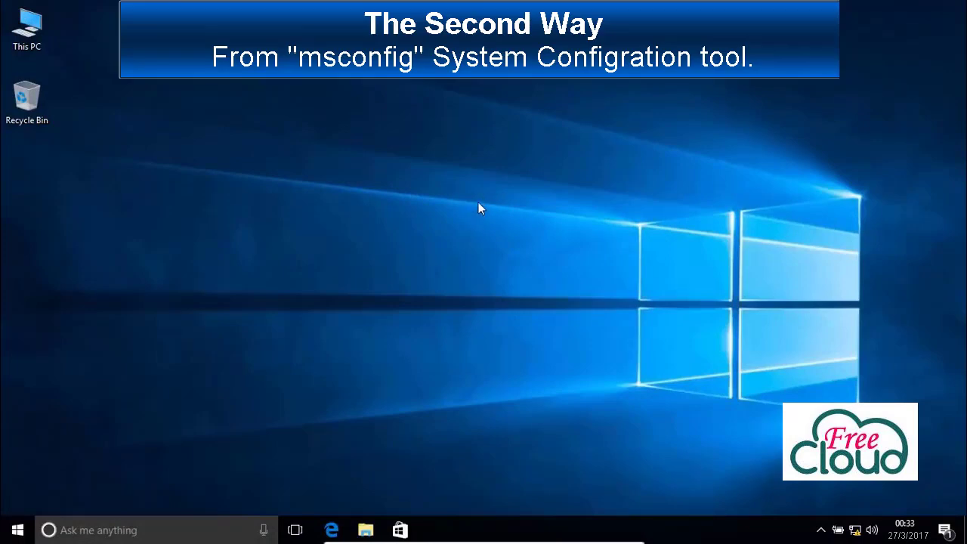
pyautogui.moveTo(487, 210)
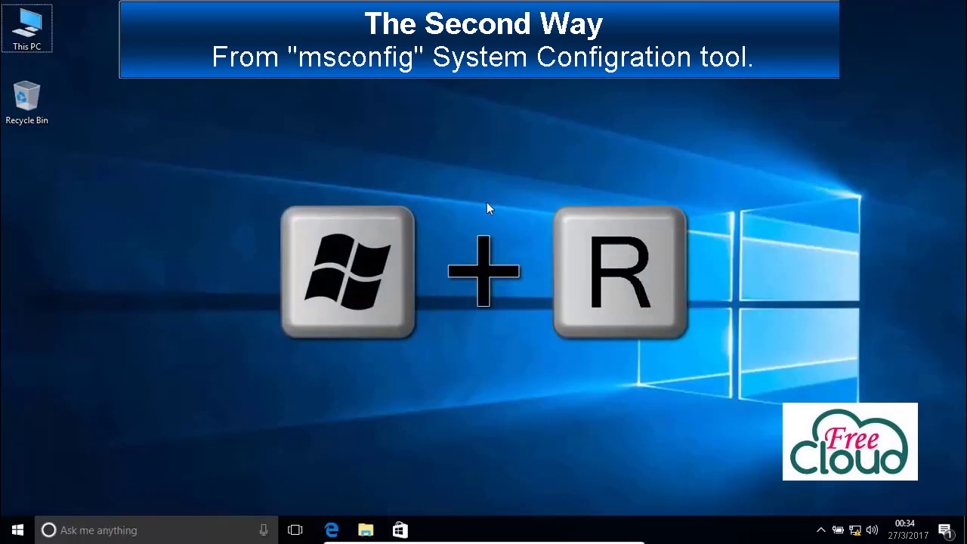
# Launch System Configuration by running msconfig from the Run box
pyautogui.press('Win+r')
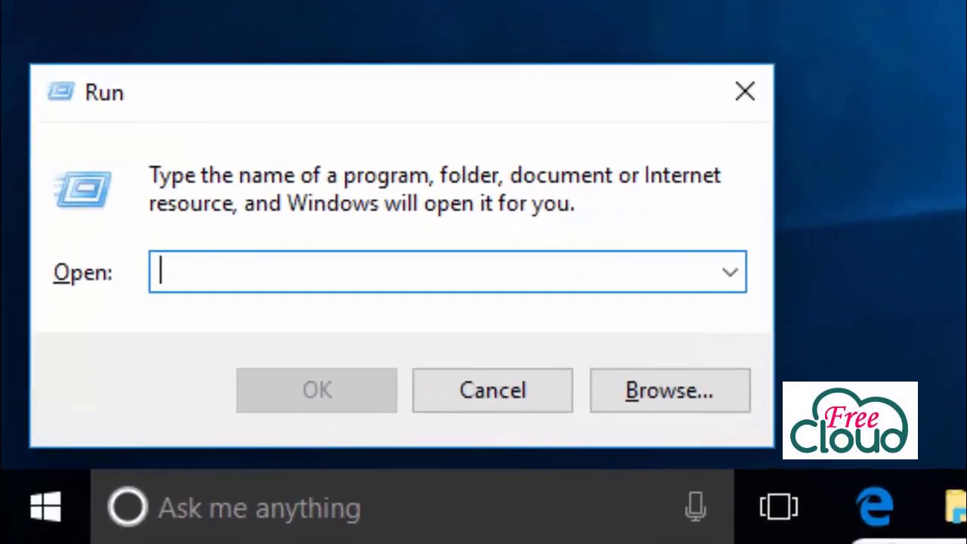
pyautogui.write('msconfig')
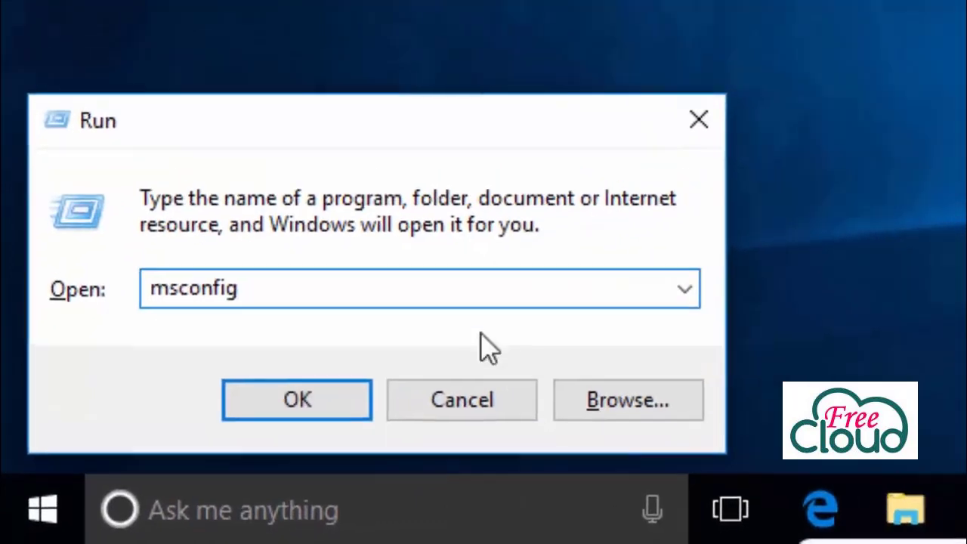
pyautogui.click(296, 399)
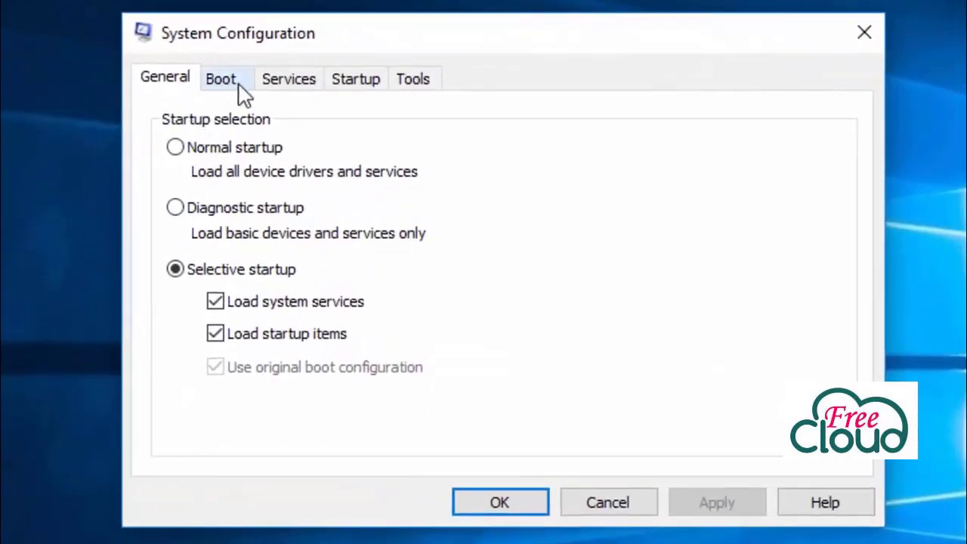
# Enable Safe boot (Minimal) on the Boot tab, confirm, and restart now
pyautogui.click(221, 78)
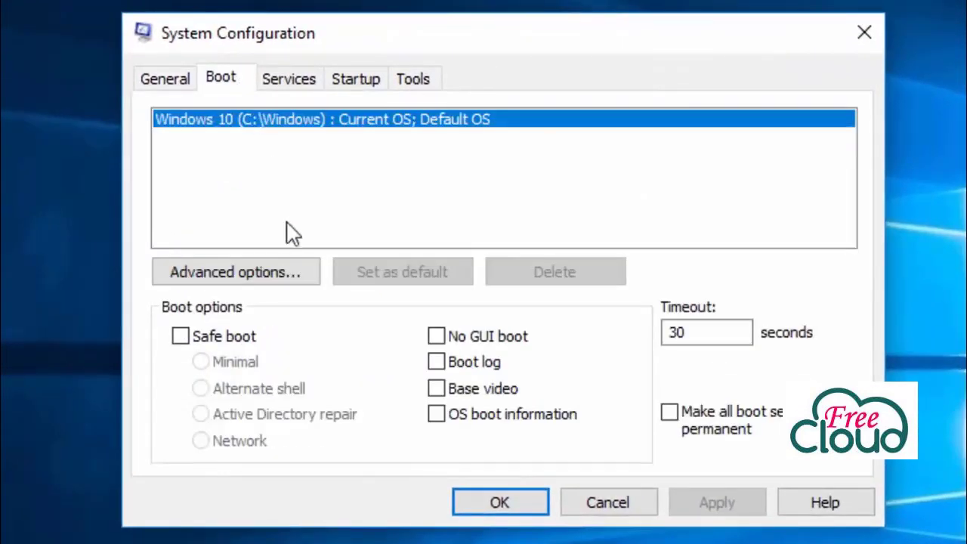
pyautogui.moveTo(181, 335)
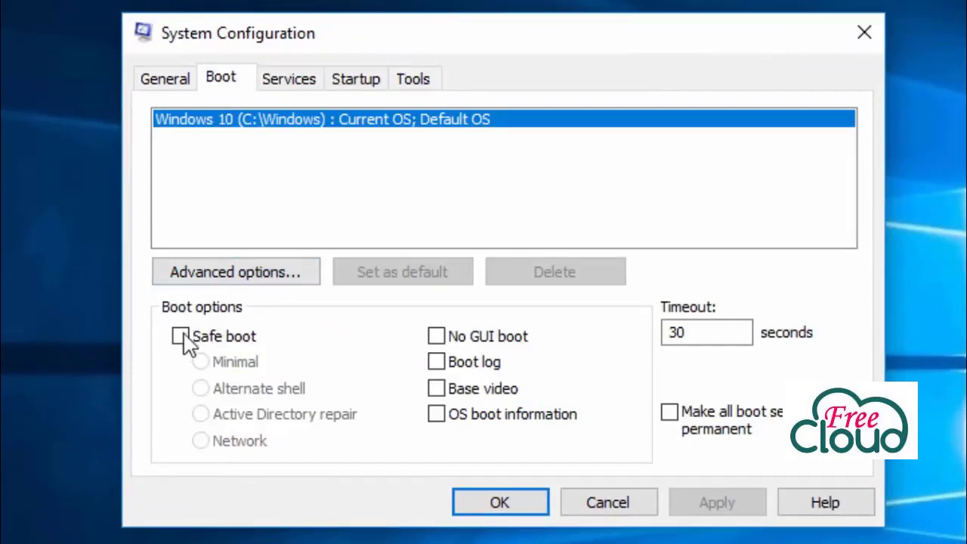
pyautogui.click(182, 336)
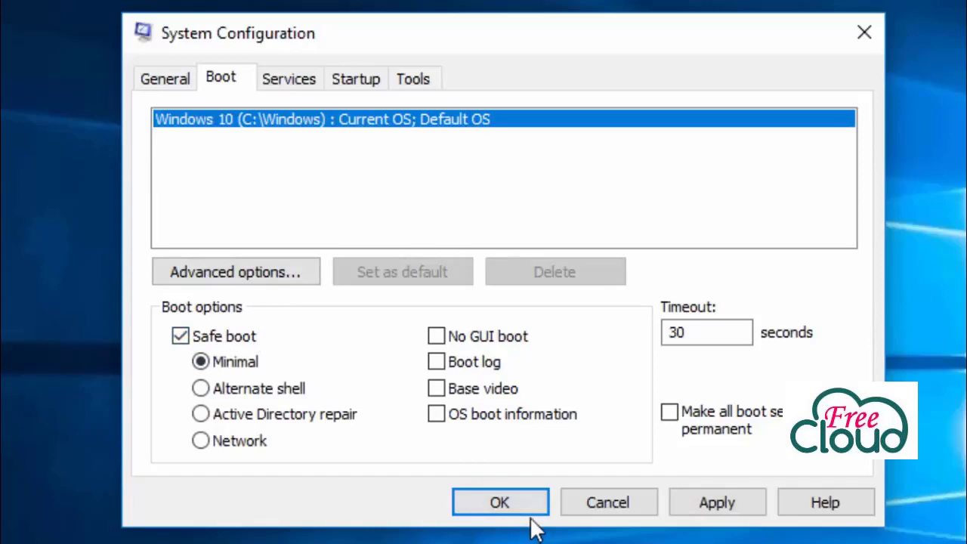
pyautogui.click(499, 502)
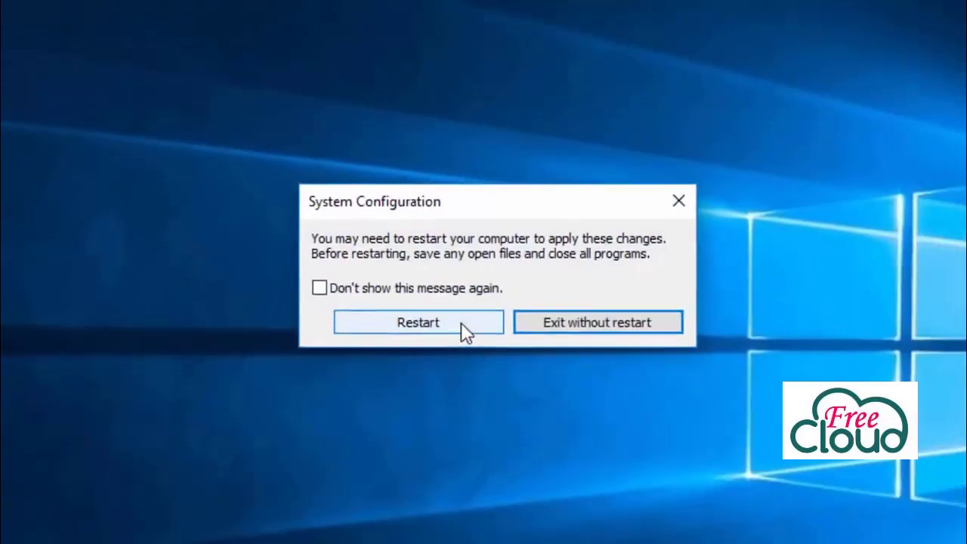
pyautogui.click(417, 322)
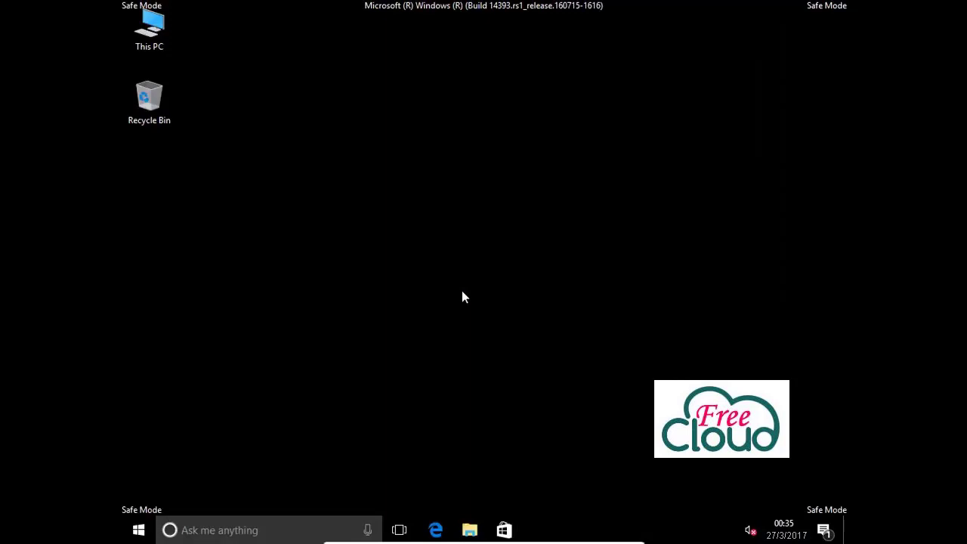
# Launch System Configuration again from the Run box while in Safe Mode
pyautogui.press('Win+r')
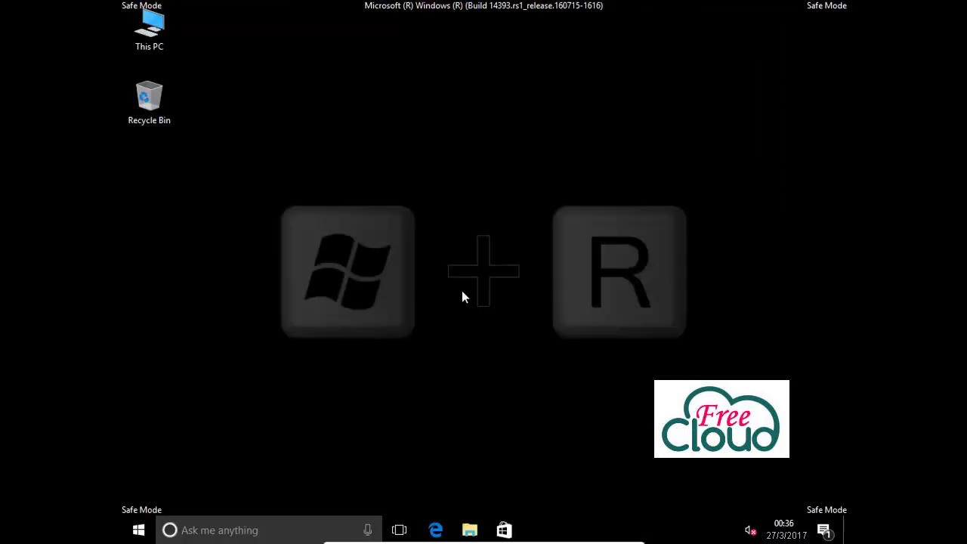
pyautogui.press('Win+r')
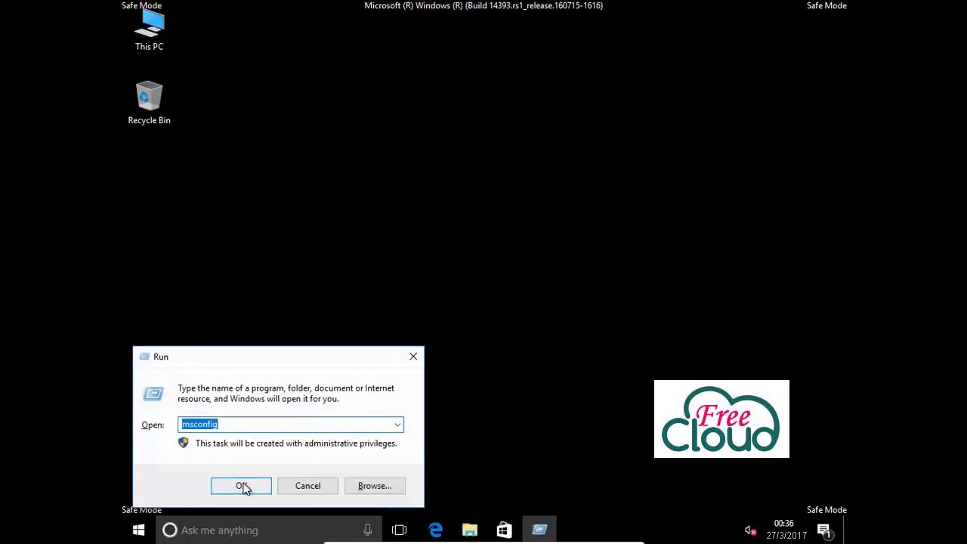
pyautogui.click(242, 485)
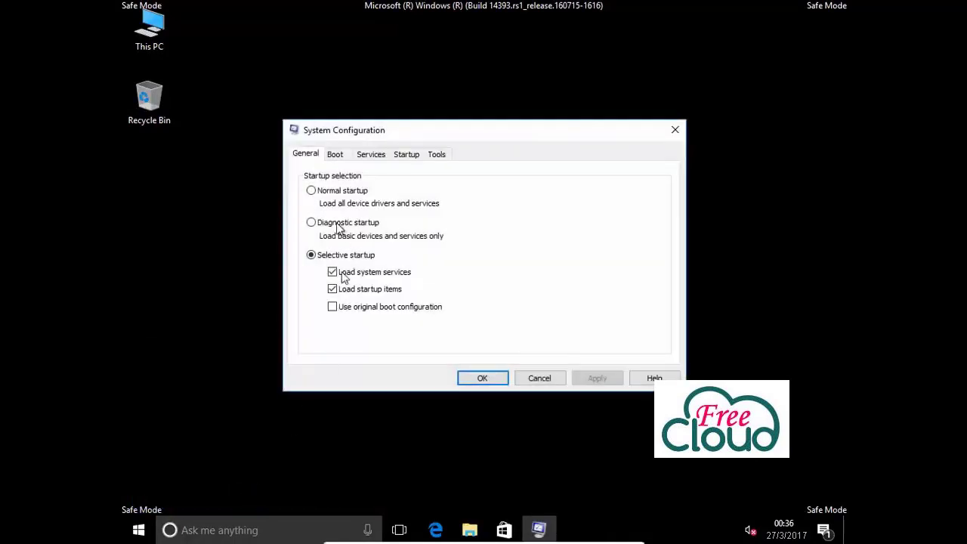
# Turn Safe boot off on the Boot tab, confirm, and restart to boot normally
pyautogui.click(335, 154)
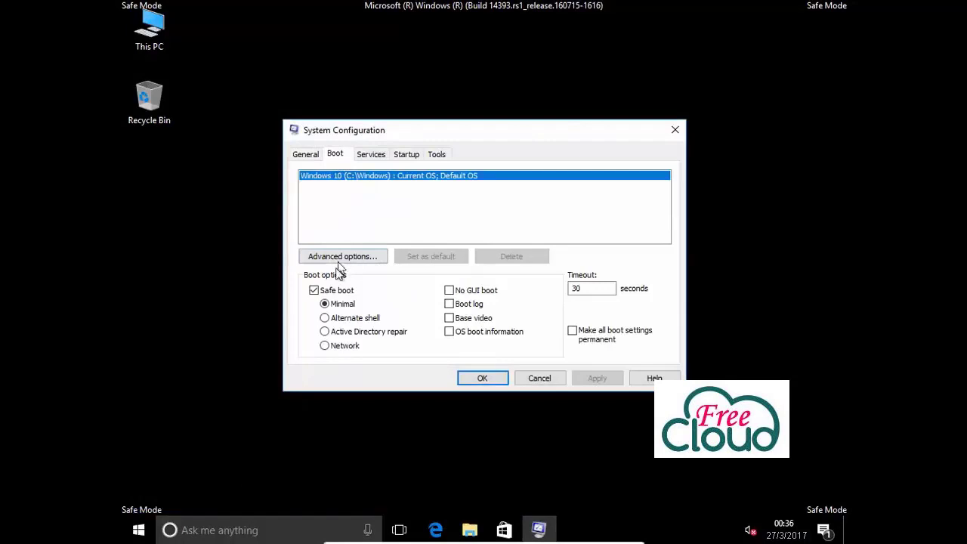
pyautogui.click(314, 290)
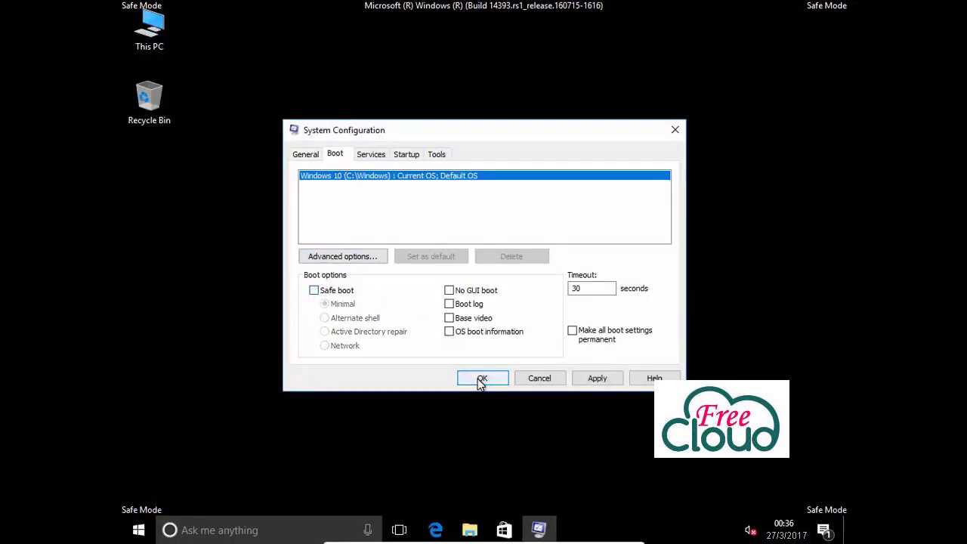
pyautogui.click(482, 378)
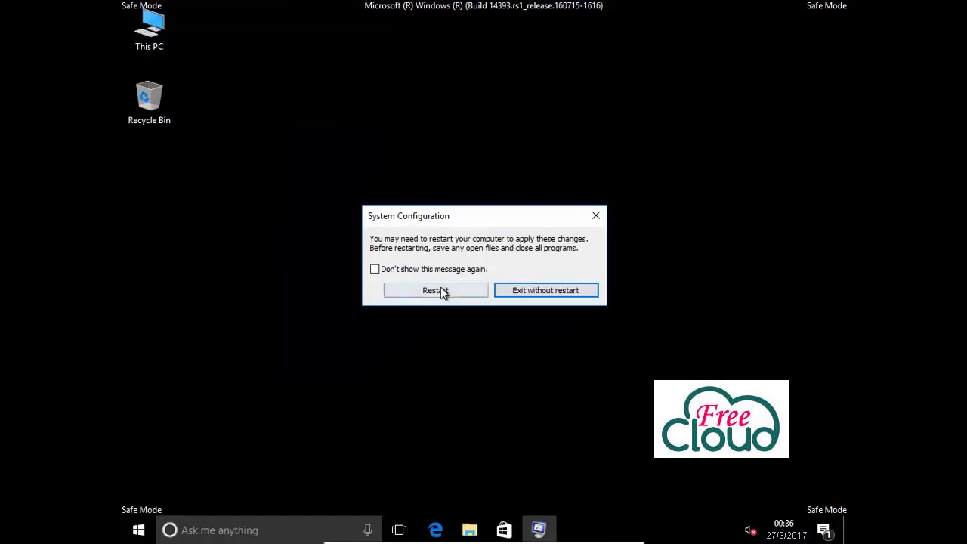
pyautogui.click(435, 290)
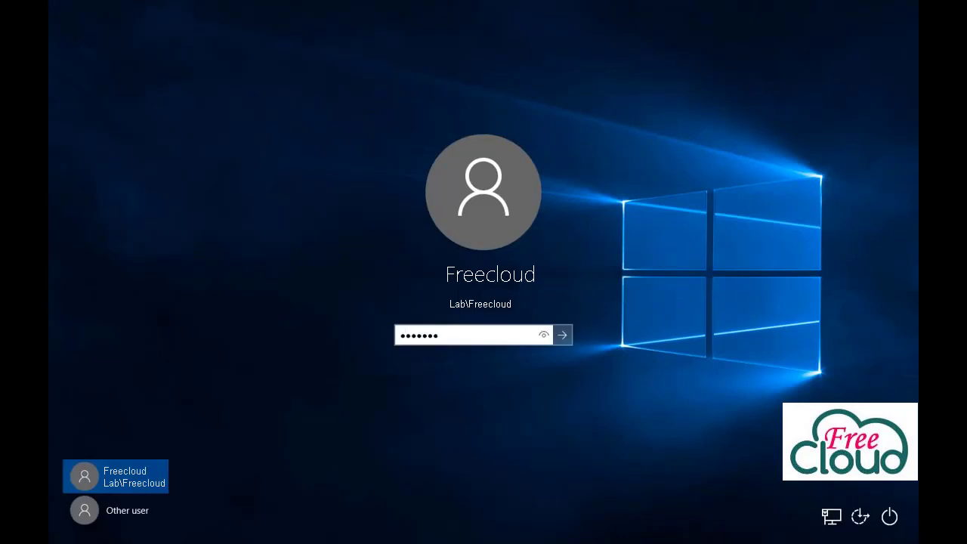
# Sign in and Shift+Restart from the Start menu power options into recovery
pyautogui.click(562, 335)
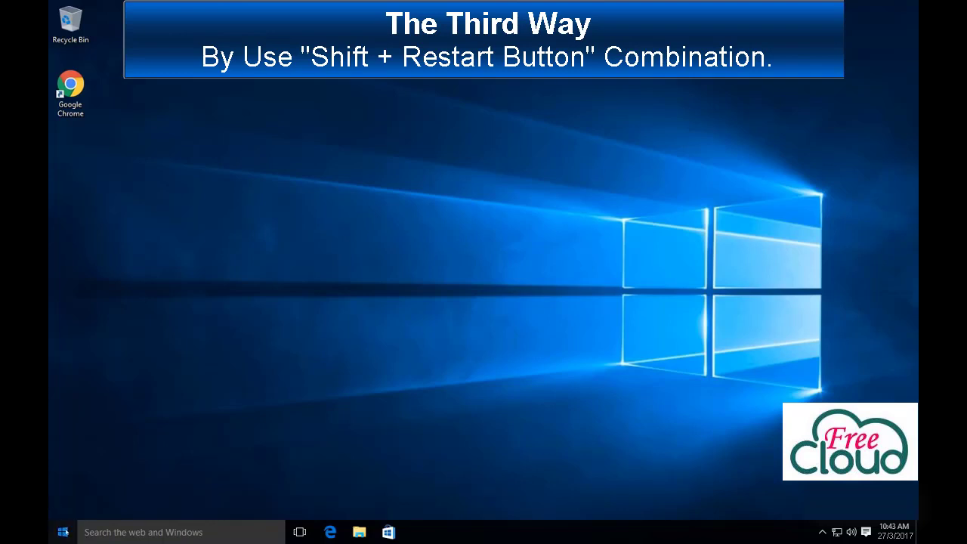
pyautogui.click(64, 532)
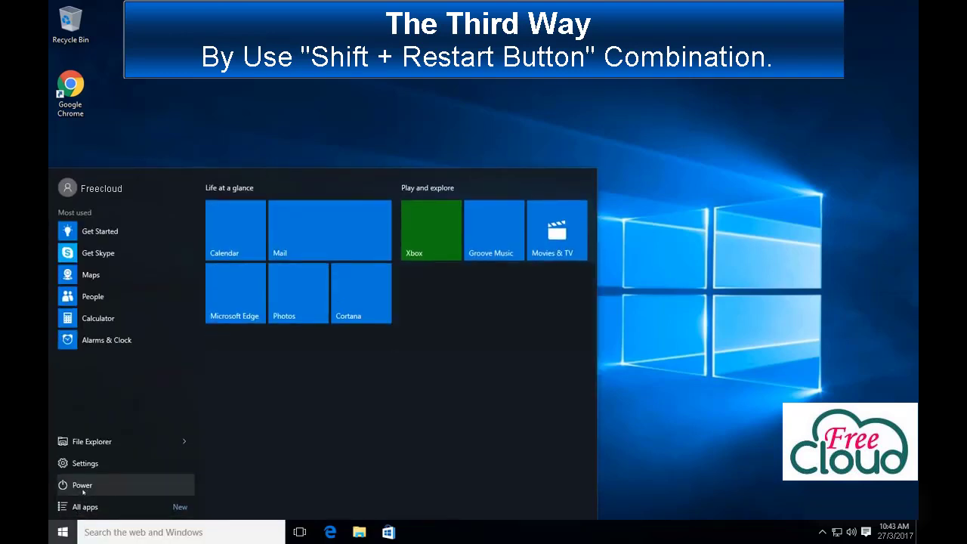
pyautogui.click(82, 485)
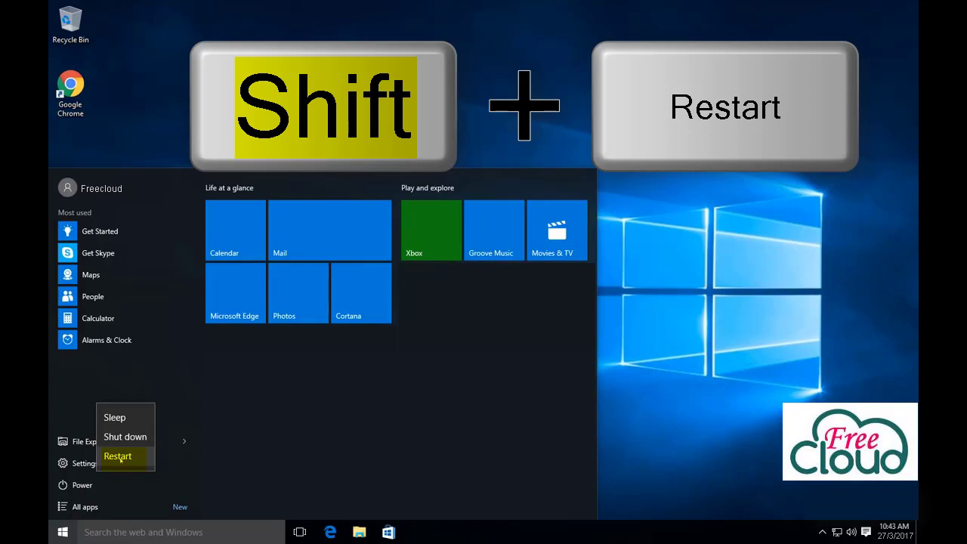
pyautogui.click(118, 457)
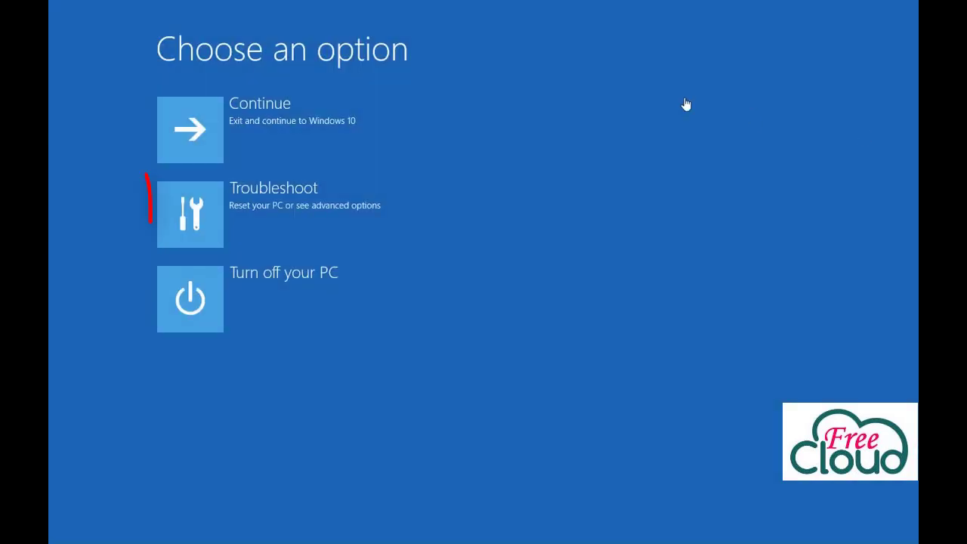
# Navigate Troubleshoot > Advanced options to the Startup Settings screen
pyautogui.click(191, 214)
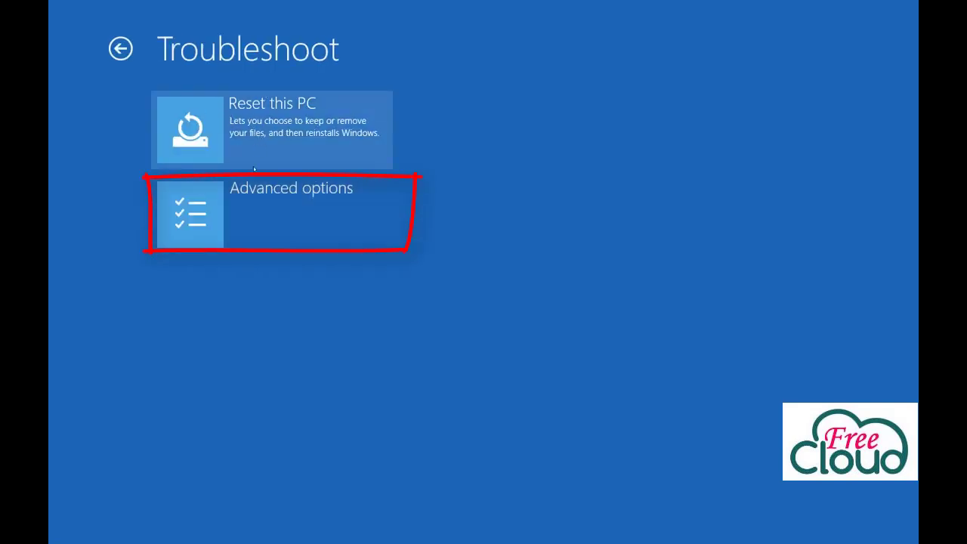
pyautogui.click(280, 215)
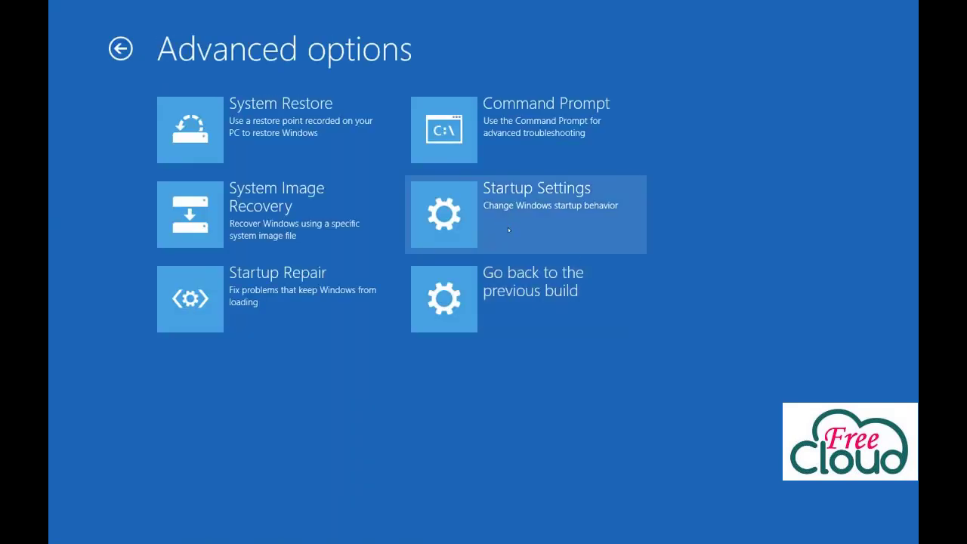
pyautogui.click(523, 215)
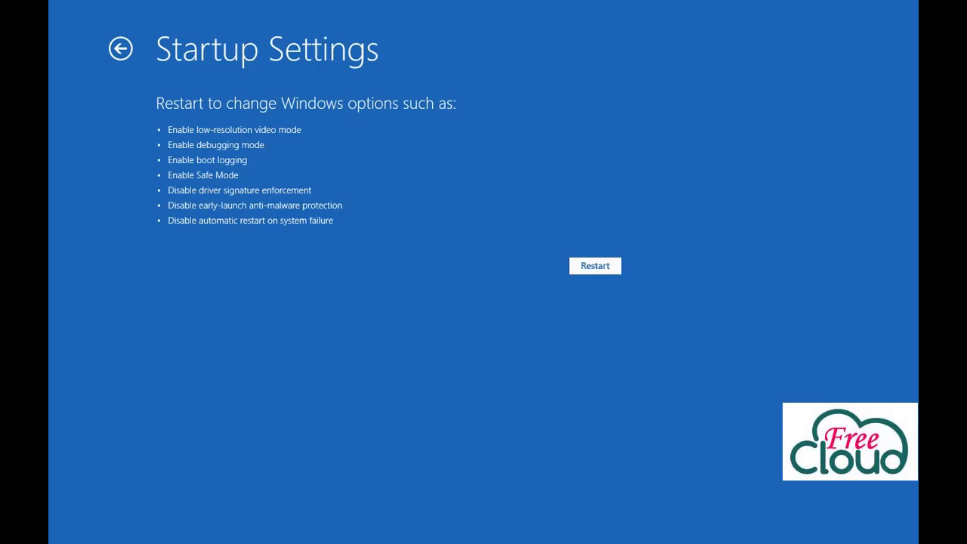
# Restart from Startup Settings and choose option 4, Enable Safe Mode
pyautogui.click(596, 266)
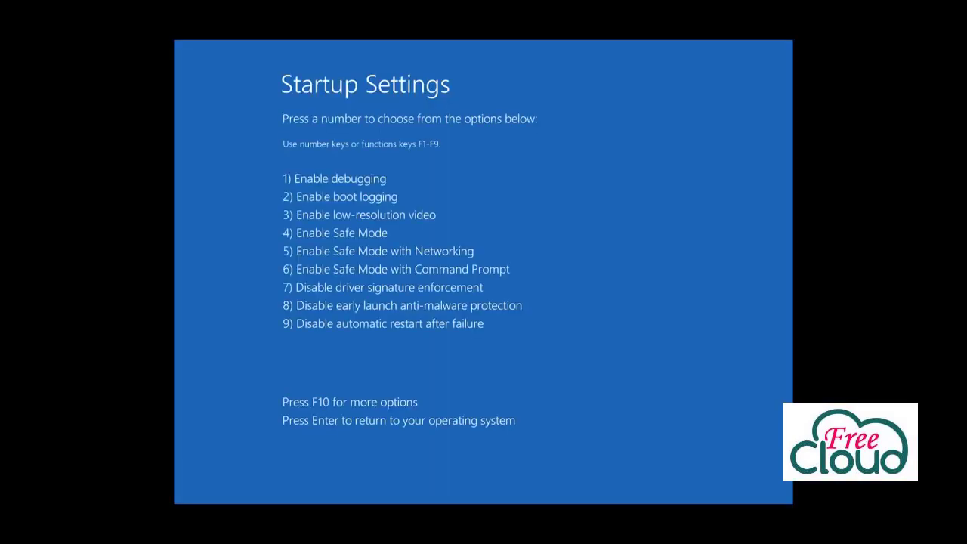
pyautogui.moveTo(914, 209)
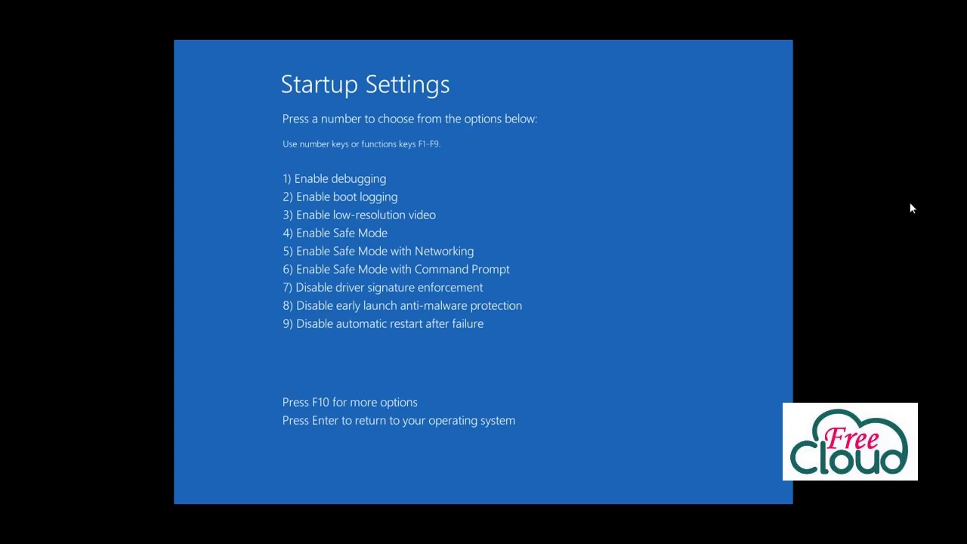
pyautogui.moveTo(529, 93)
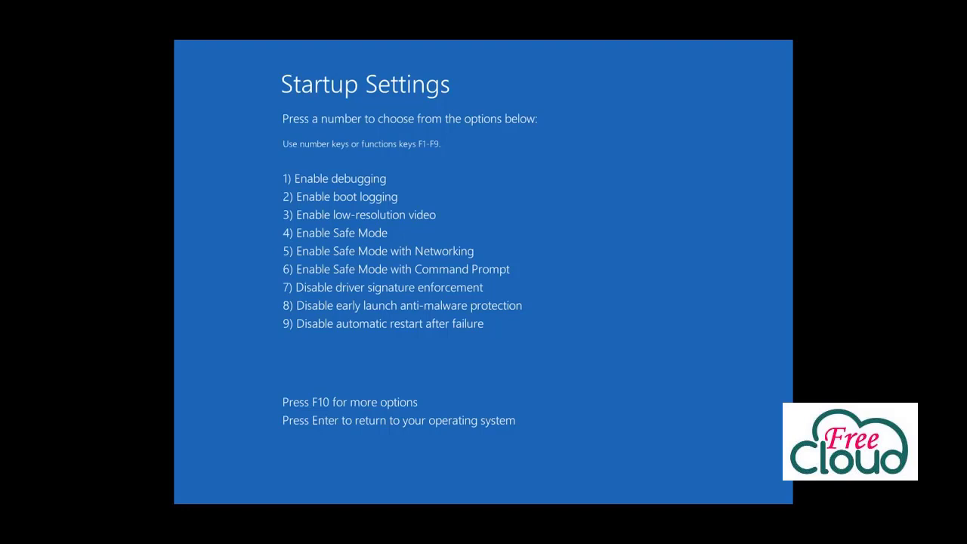
pyautogui.press('4')
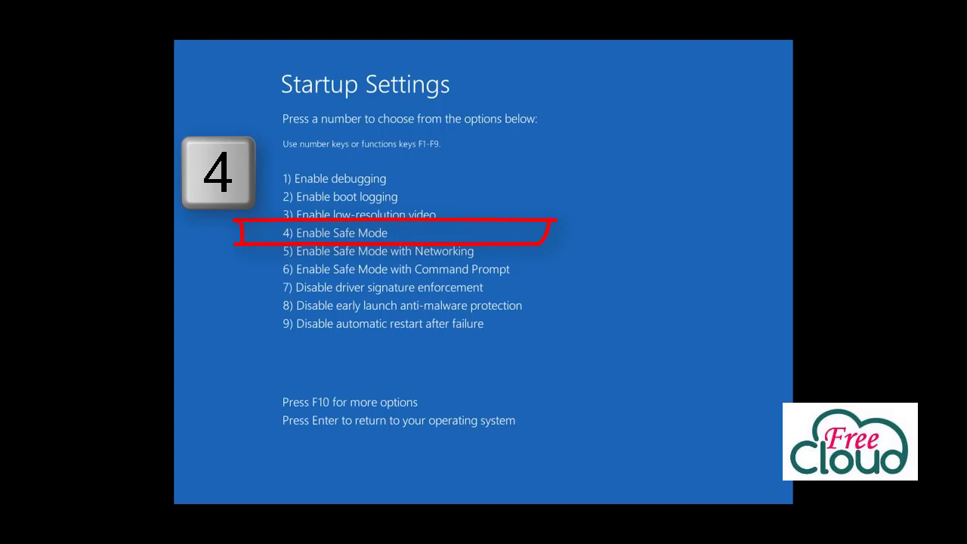
pyautogui.press('4')
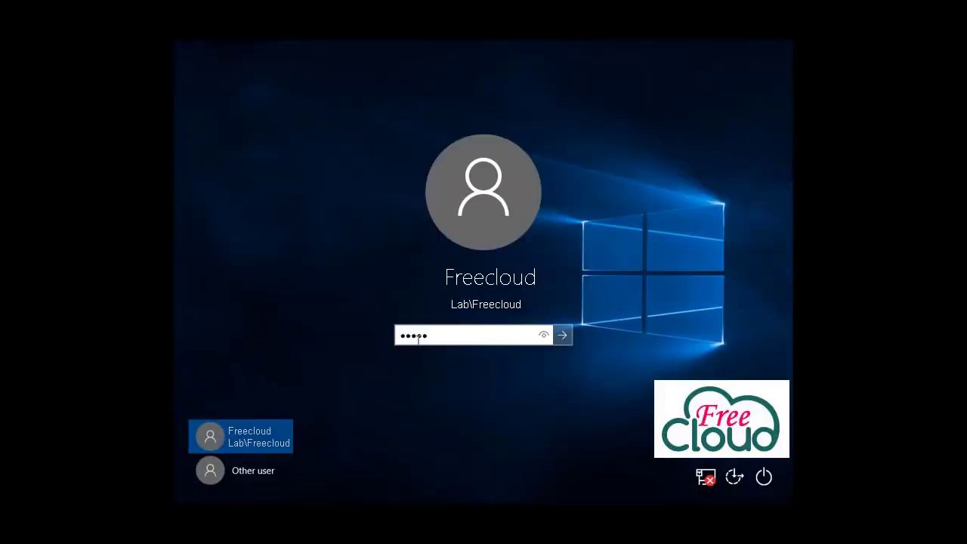
# Sign in to the Safe Mode desktop and restart from the Start menu power options
pyautogui.click(562, 335)
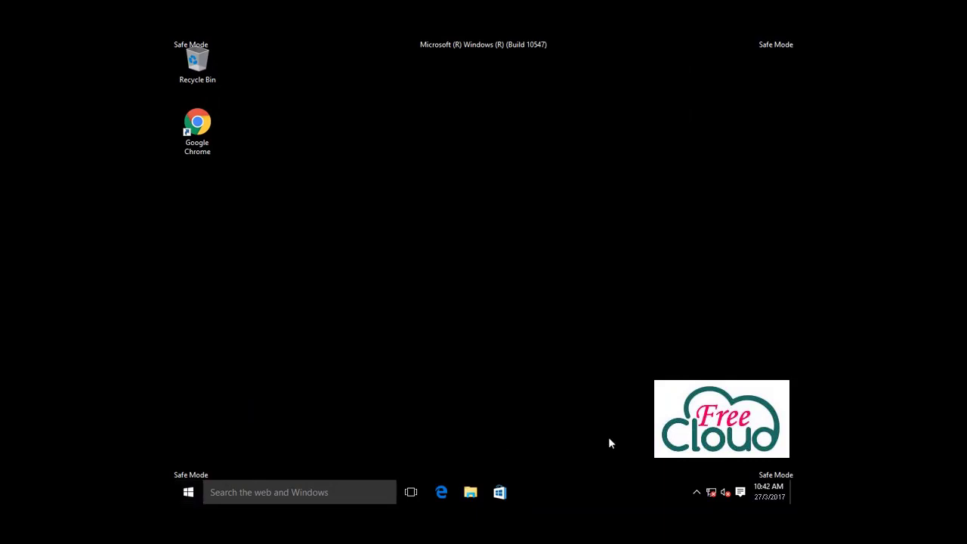
pyautogui.click(187, 492)
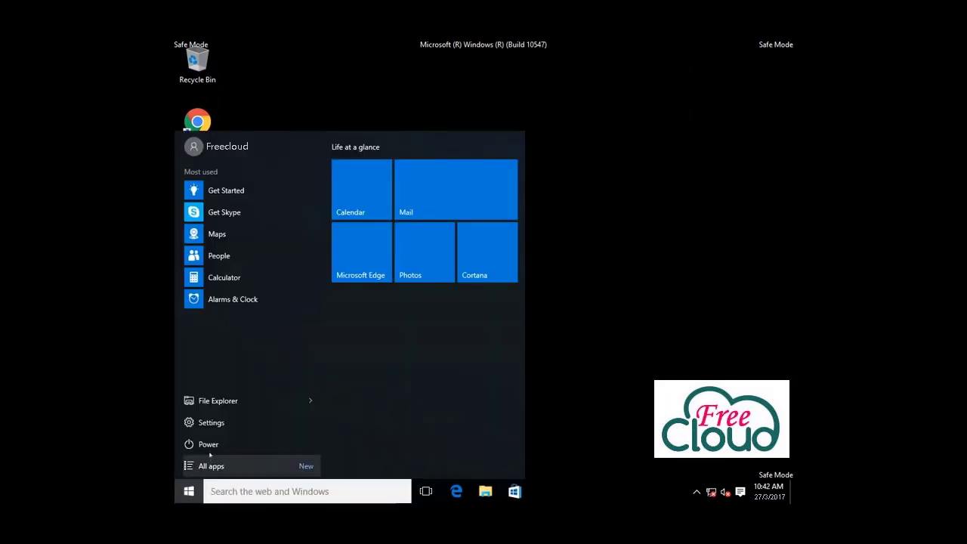
pyautogui.click(209, 444)
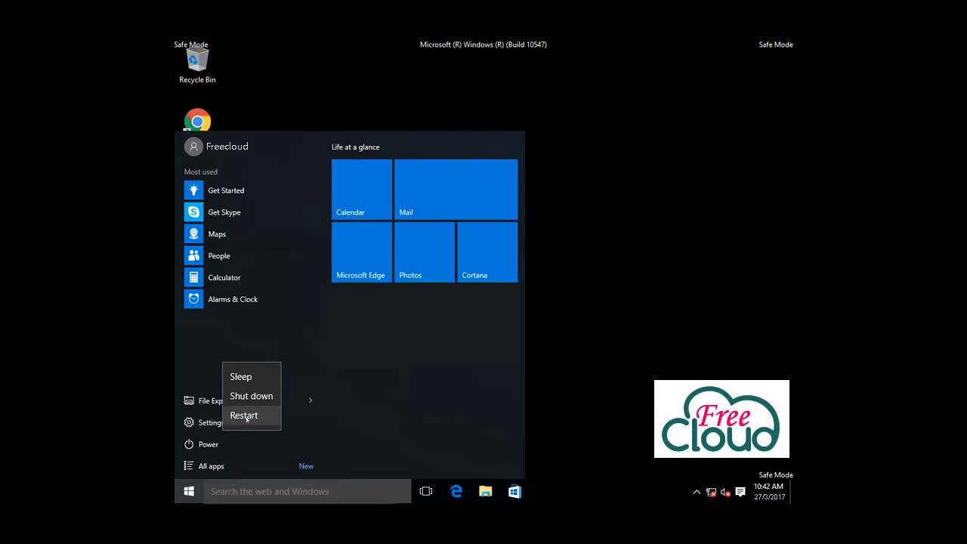
pyautogui.click(244, 414)
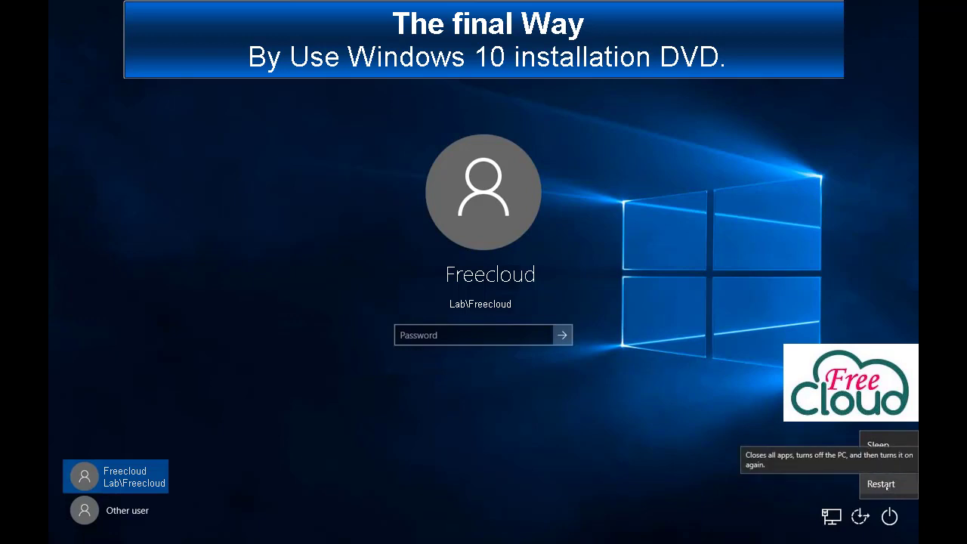
# Restart into the installation DVD, accept language settings, and choose Repair your computer
pyautogui.click(881, 484)
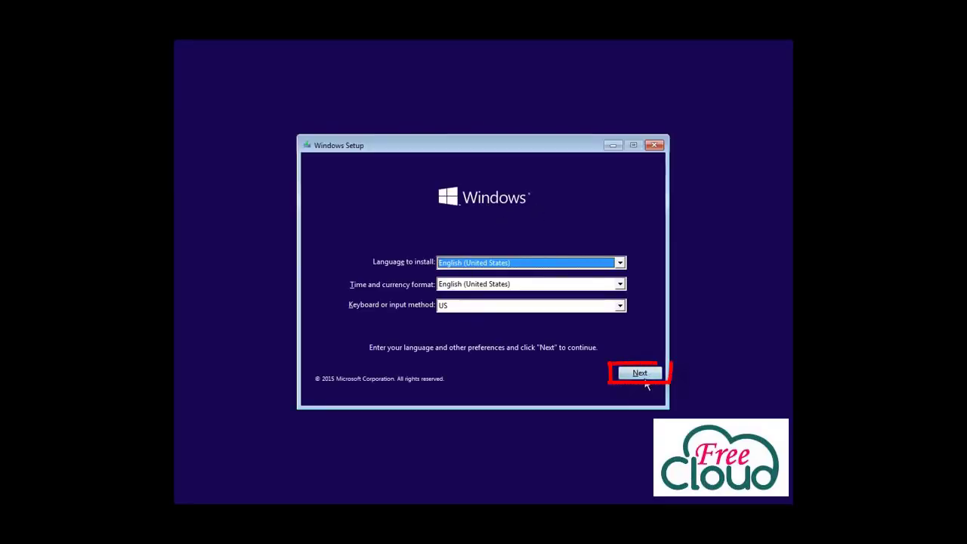
pyautogui.click(641, 372)
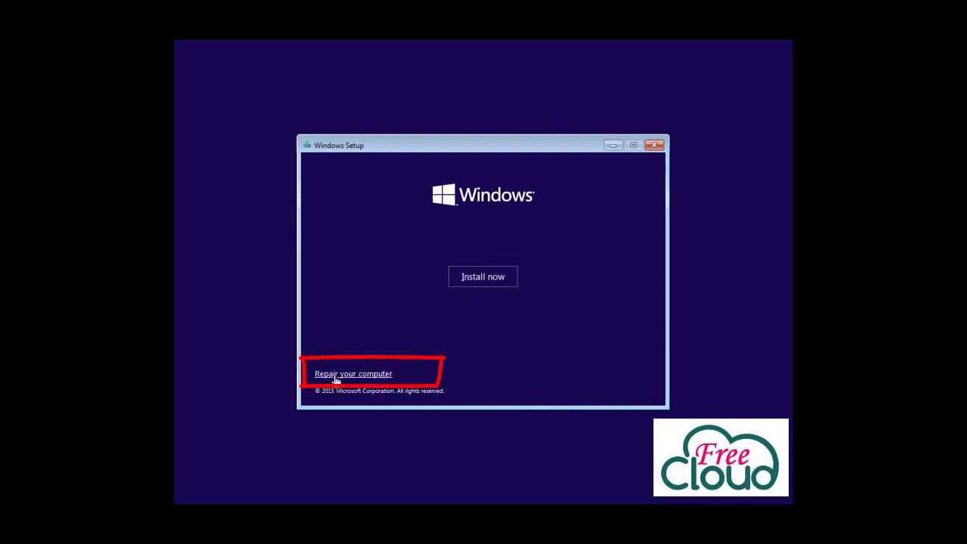
pyautogui.click(353, 374)
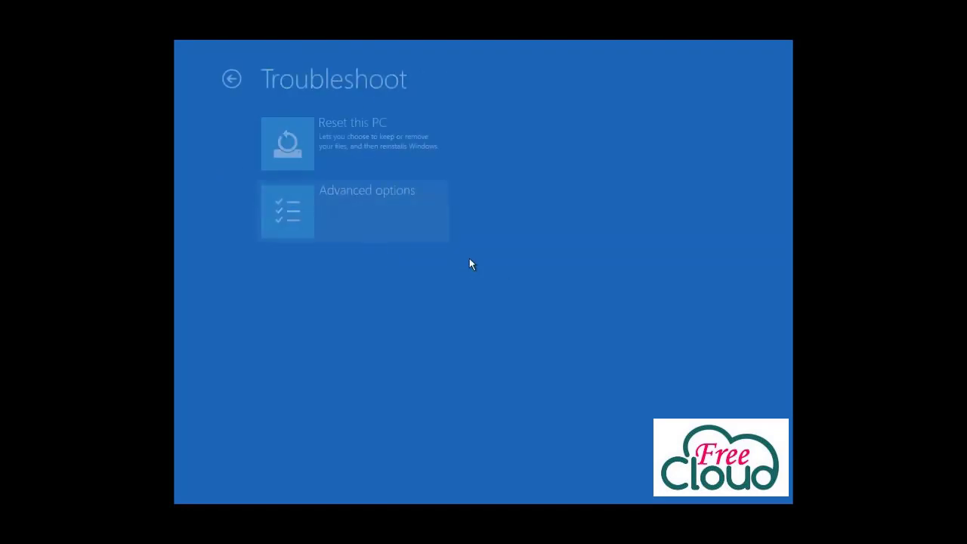
pyautogui.moveTo(287, 144)
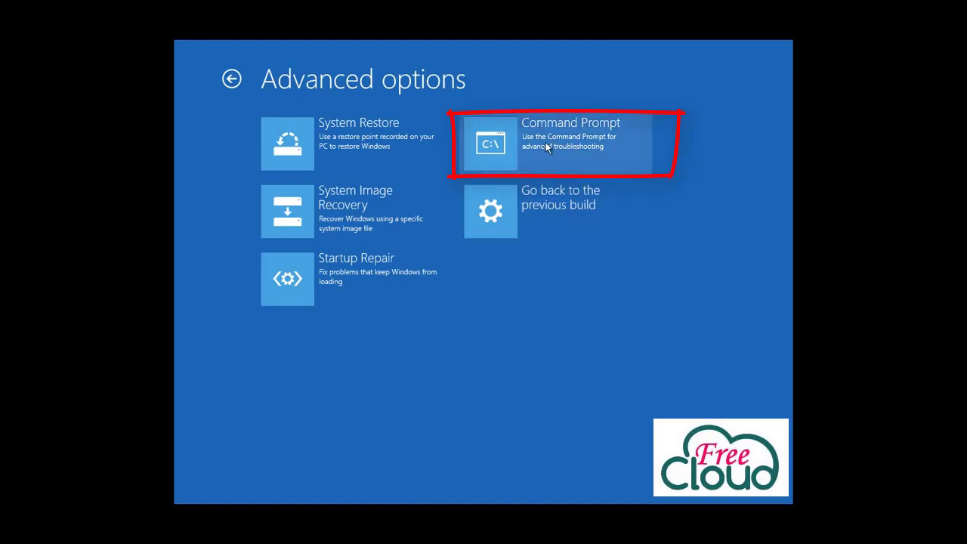
# Run bcdedit /set {default} bootmenupolicy legacy from the recovery command prompt on C:
pyautogui.click(556, 144)
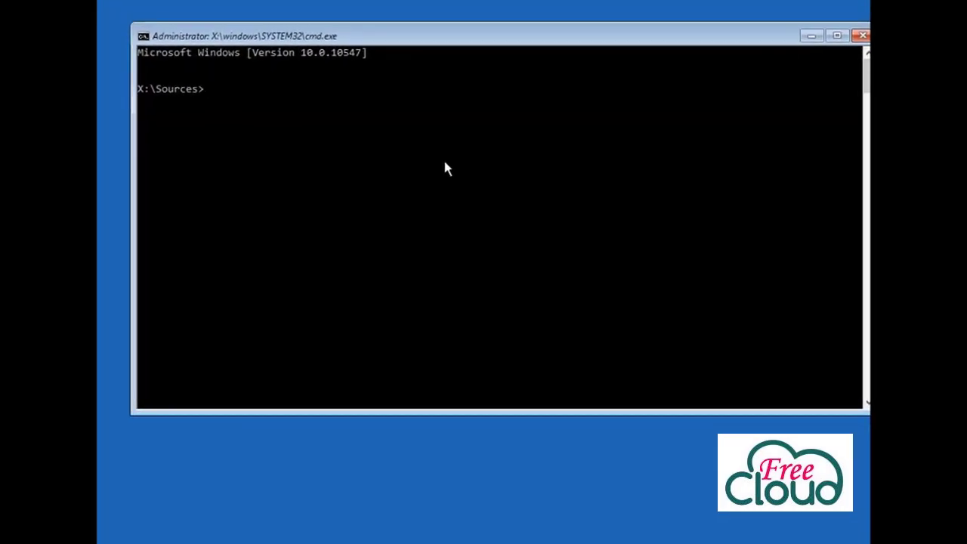
pyautogui.write('C:')
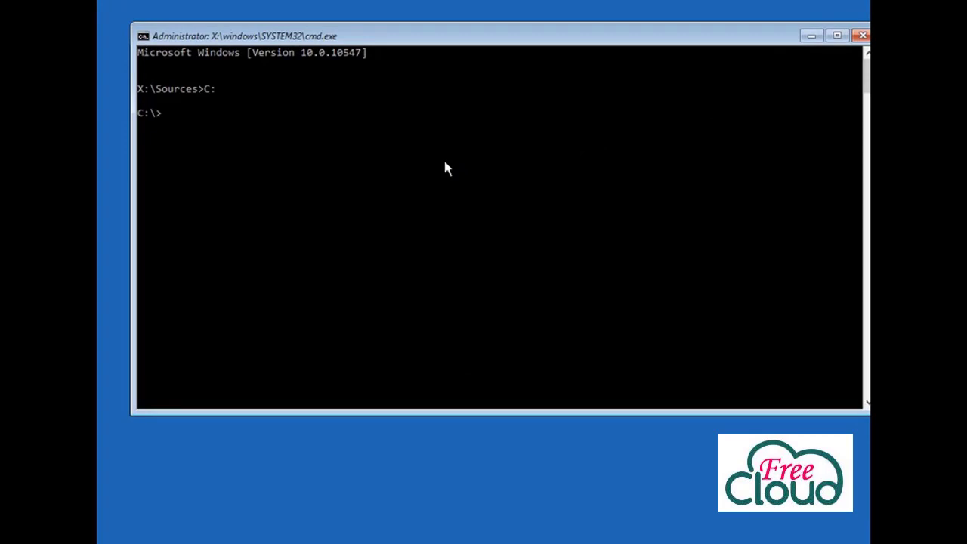
pyautogui.write('bcdedit')
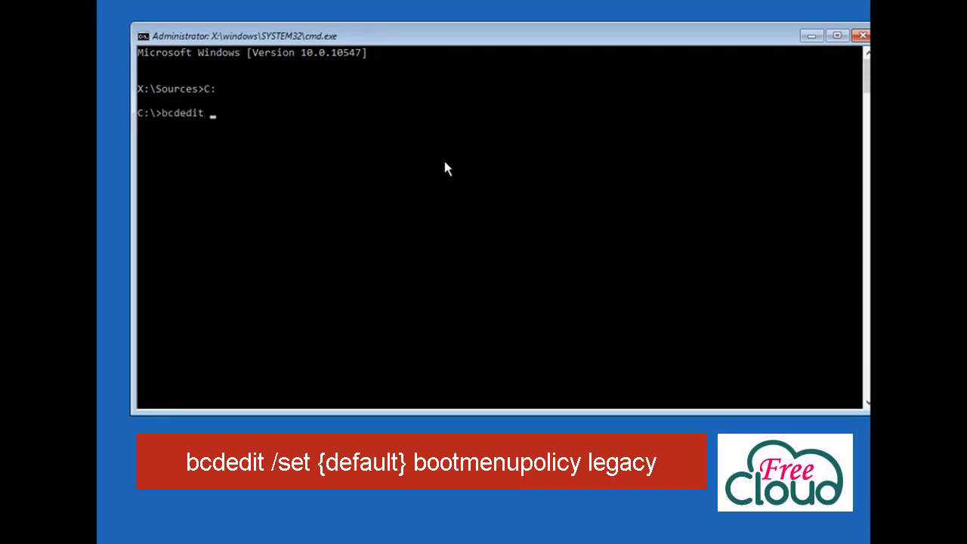
pyautogui.write('/set {')
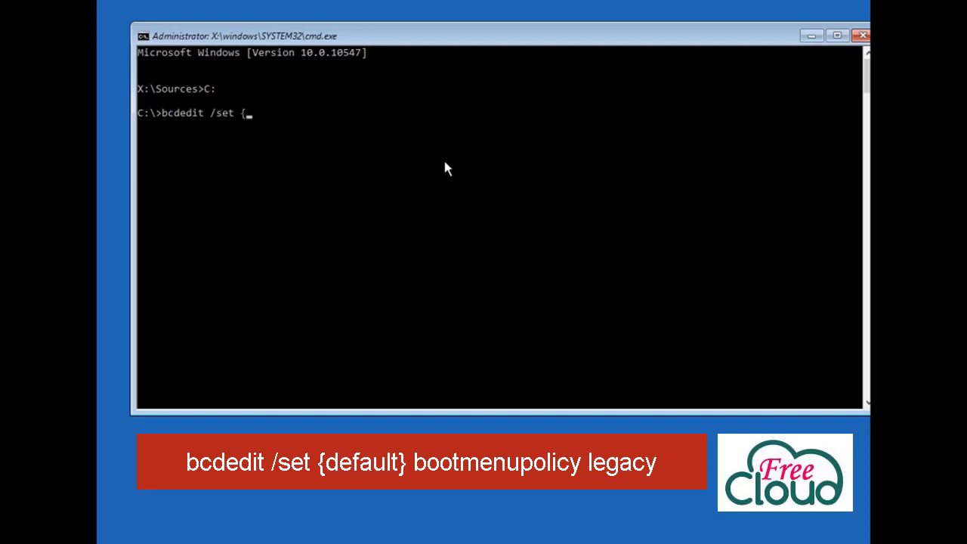
pyautogui.write('default')
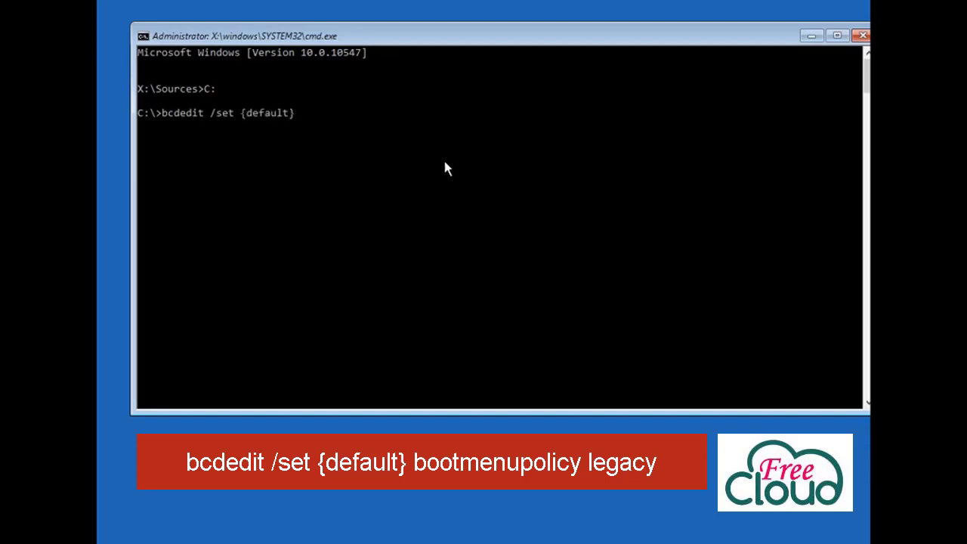
pyautogui.write('bootmenup')
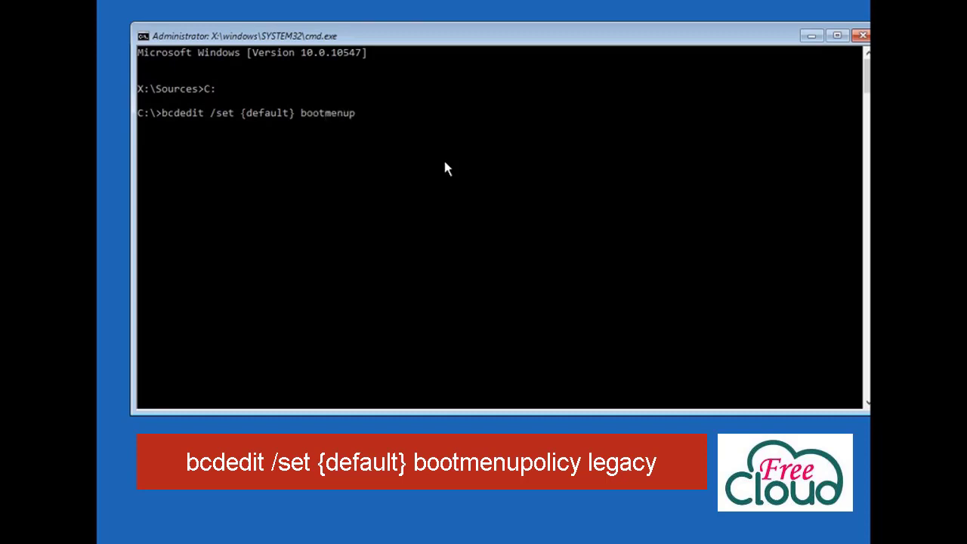
pyautogui.write('policy le')
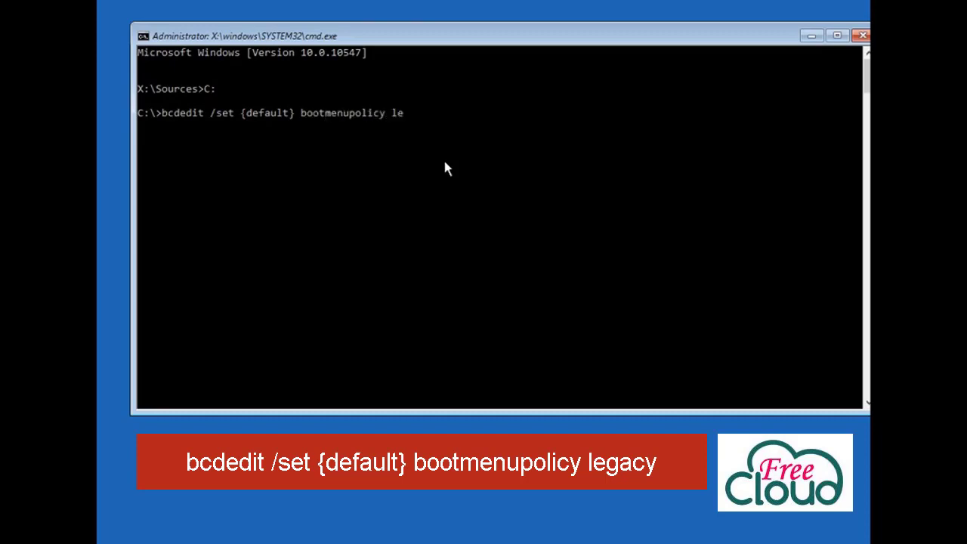
pyautogui.write('gacy')
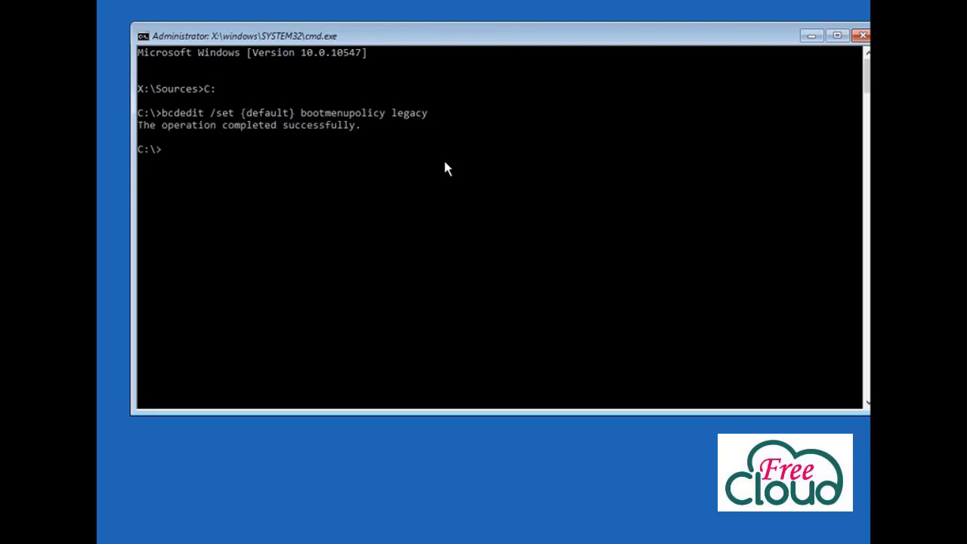
pyautogui.moveTo(467, 236)
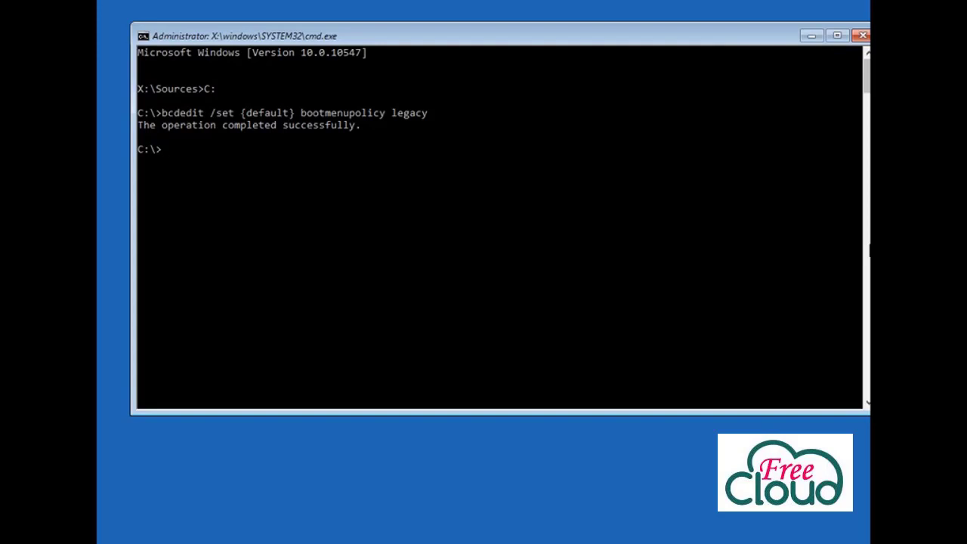
pyautogui.moveTo(499, 36); pyautogui.dragTo(498, 75)
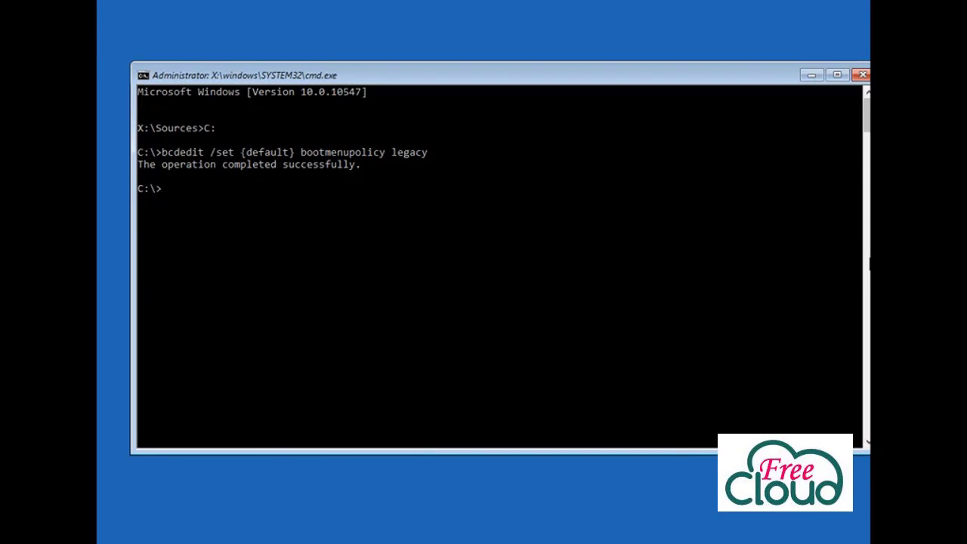
# Exit and restart, then choose Safe Mode with Command Prompt from the F8 legacy boot menu
pyautogui.write('exit')
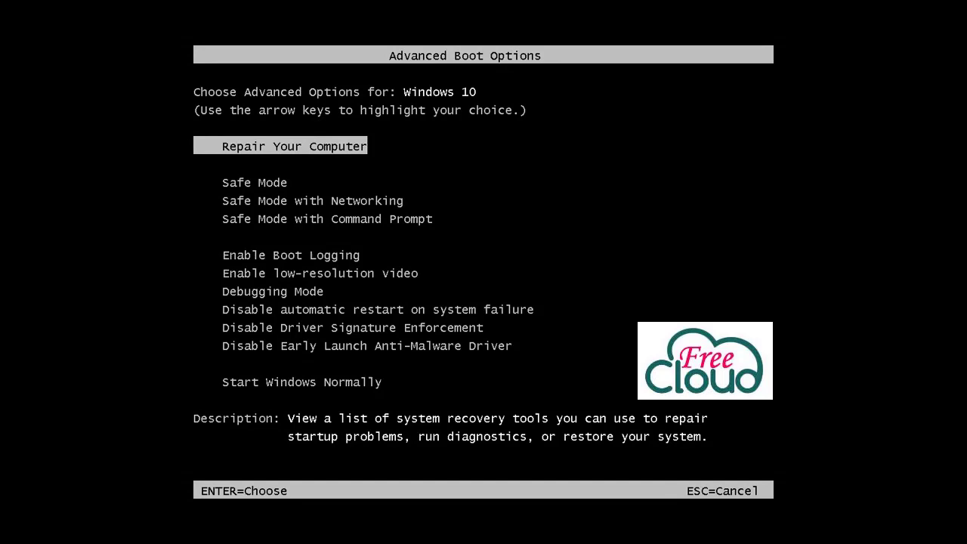
pyautogui.press('down')
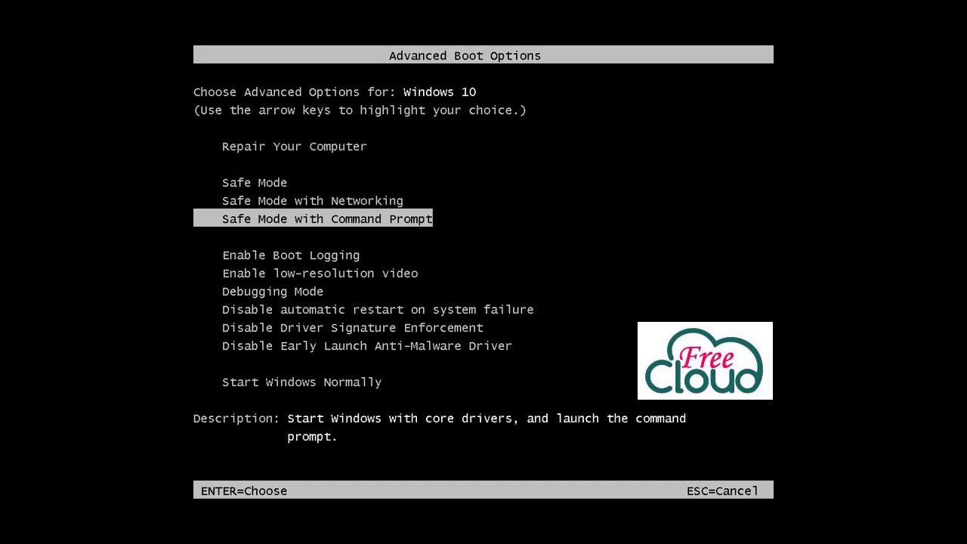
pyautogui.press('Up')
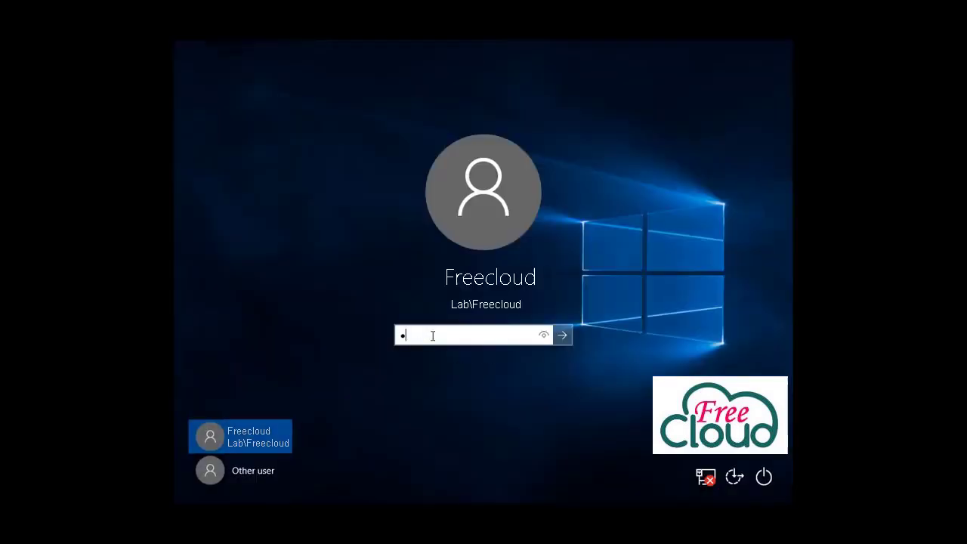
# Sign in to the Safe Mode desktop and launch an administrator command prompt via Run
pyautogui.click(562, 335)
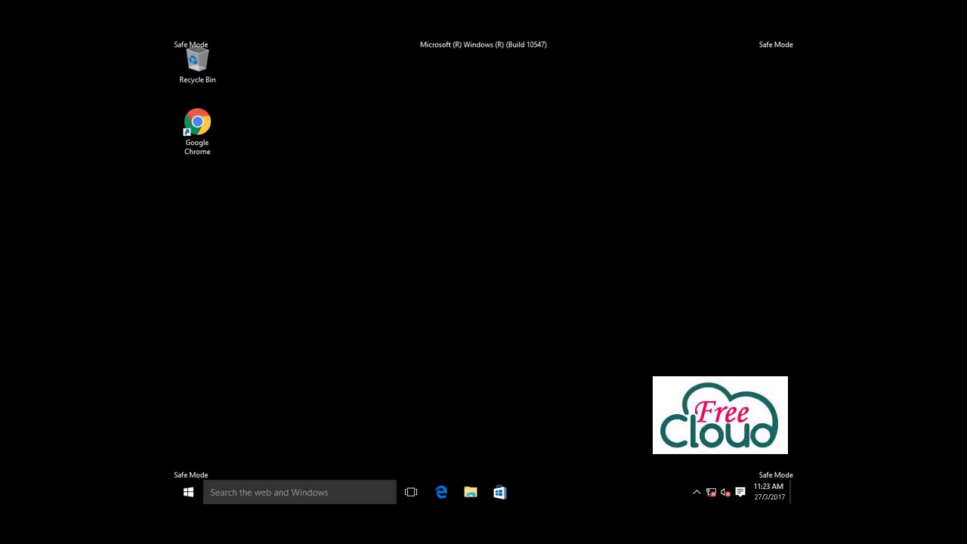
pyautogui.moveTo(266, 432)
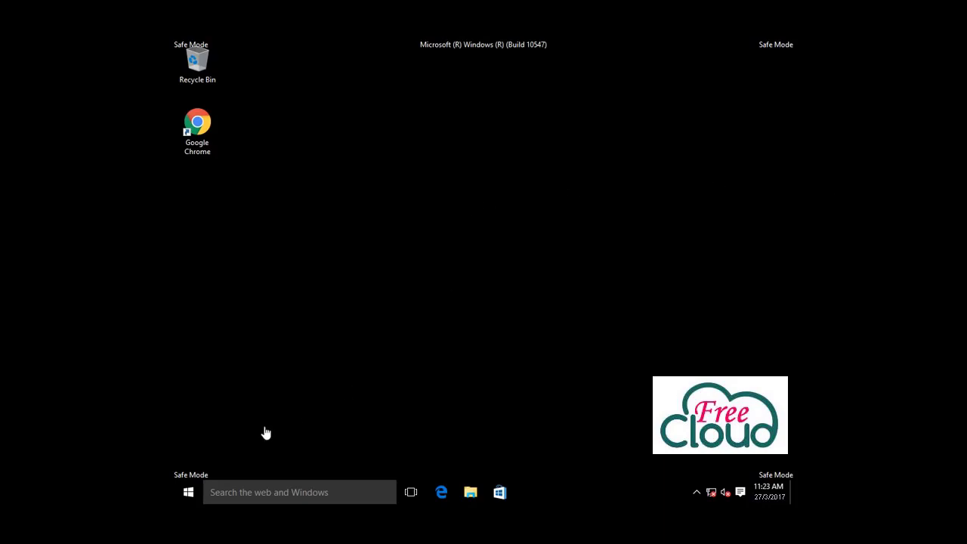
pyautogui.moveTo(476, 306)
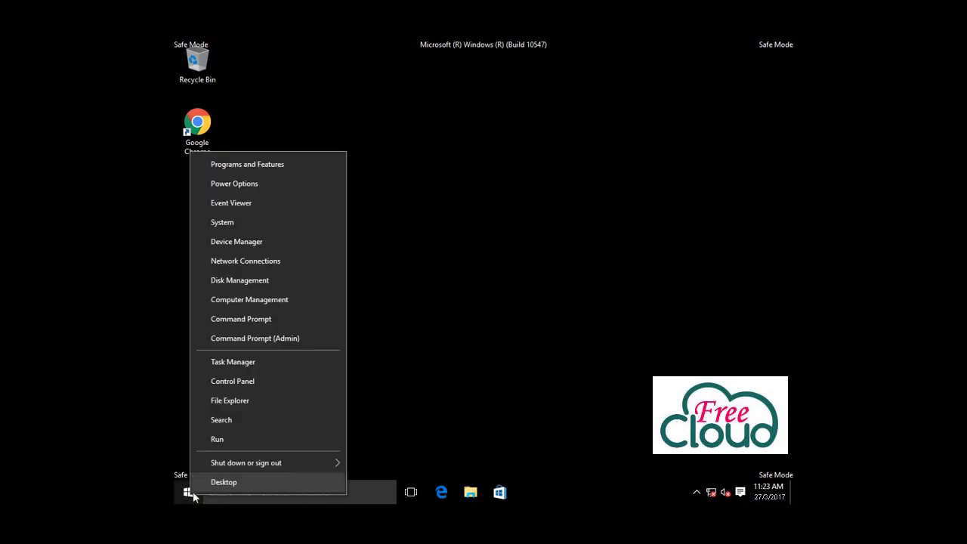
pyautogui.click(218, 438)
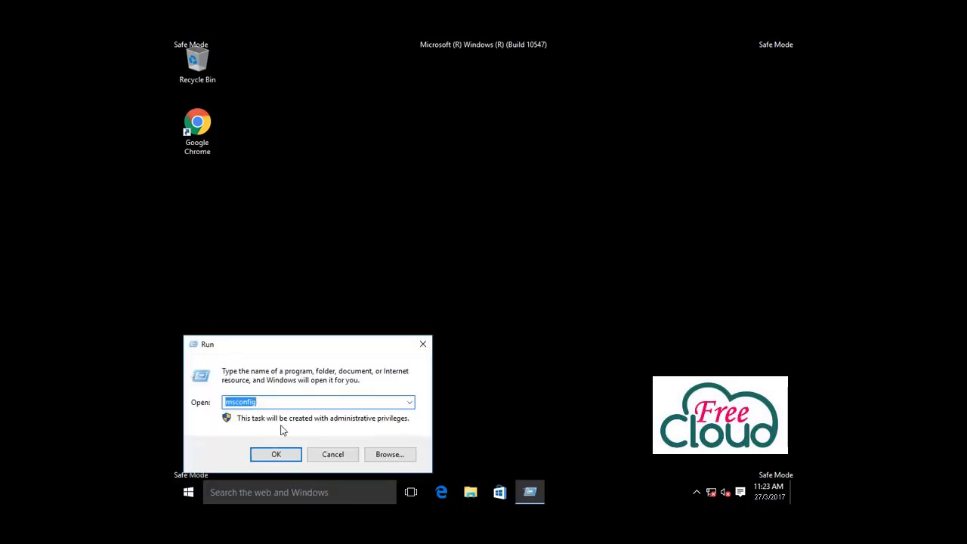
pyautogui.click(275, 454)
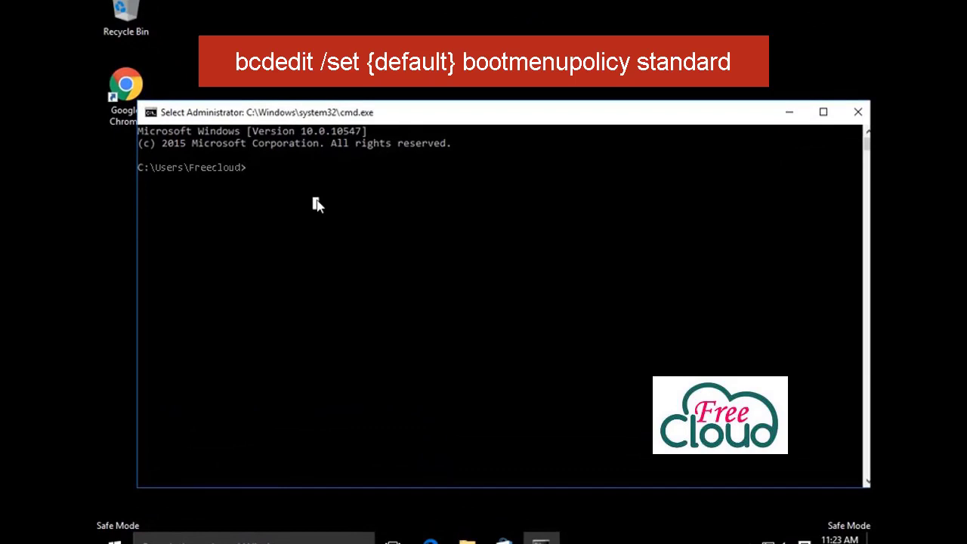
# Run bcdedit /set {default} bootmenupolicy standard to restore the normal boot menu
pyautogui.write('bcdedit /set')
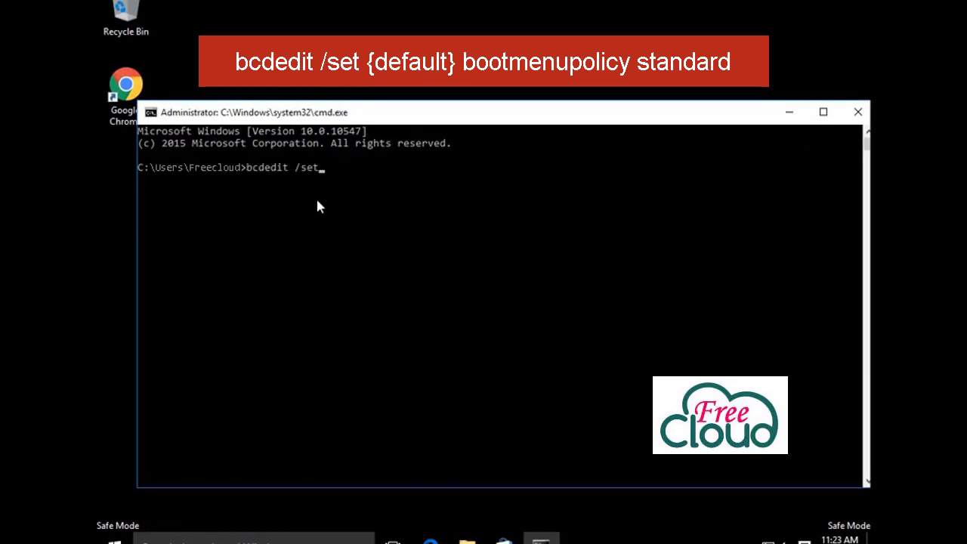
pyautogui.write('{defa')
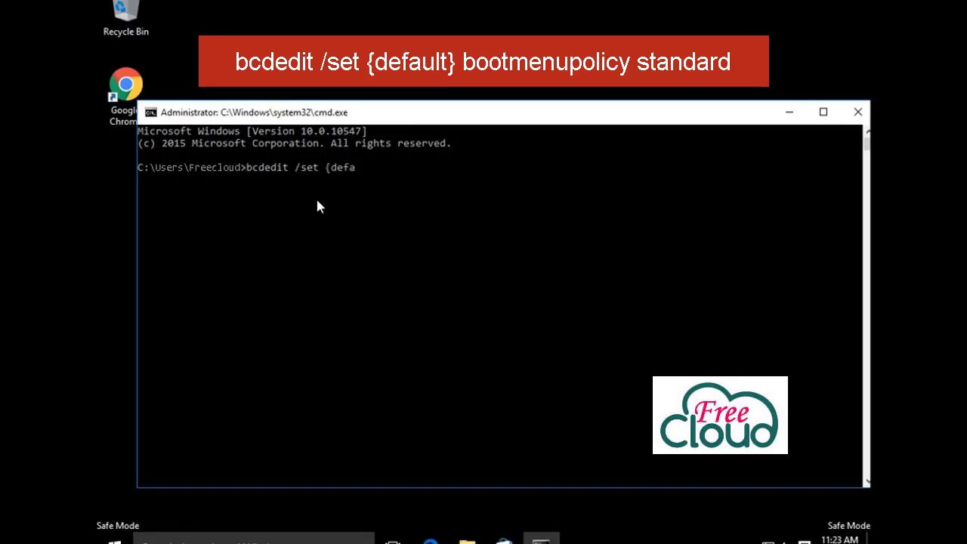
pyautogui.write('ult"')
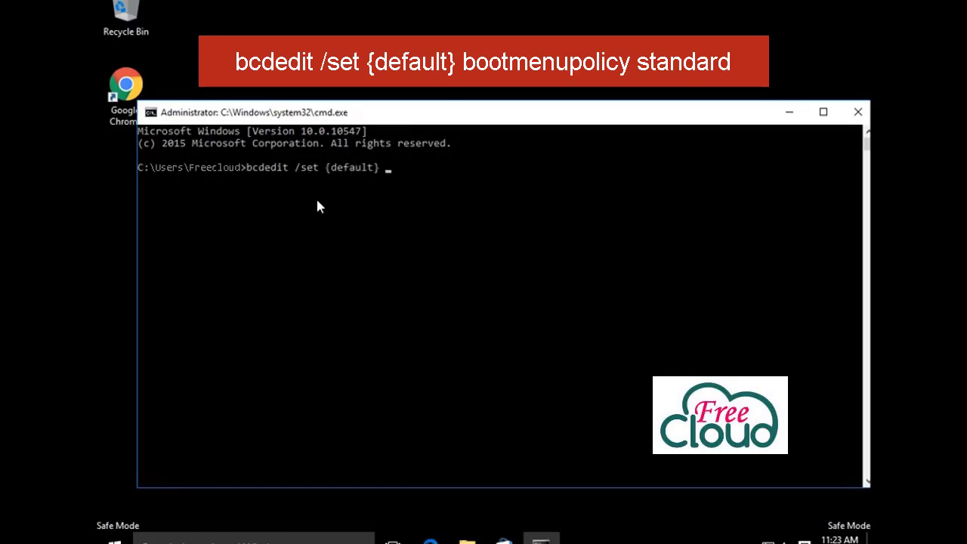
pyautogui.write('bootmen')
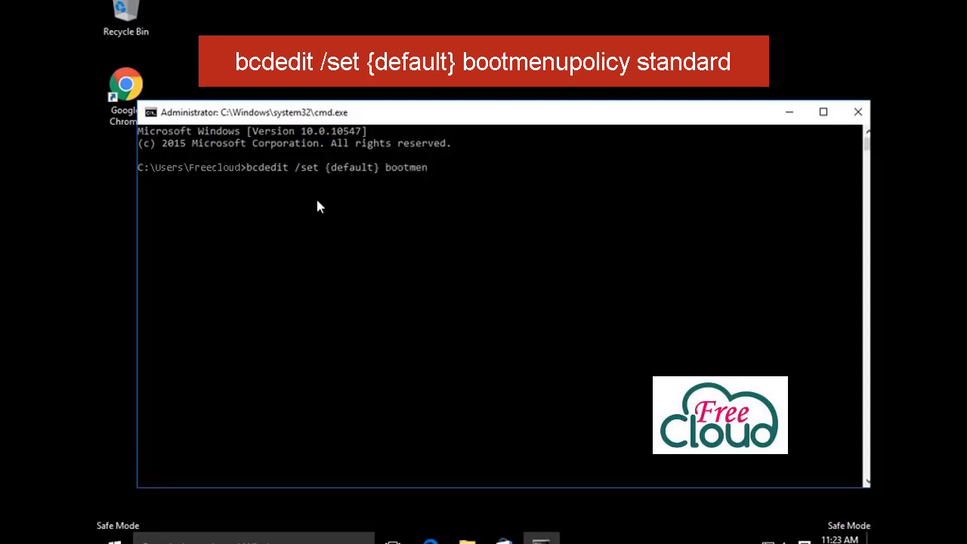
pyautogui.write('upolicy')
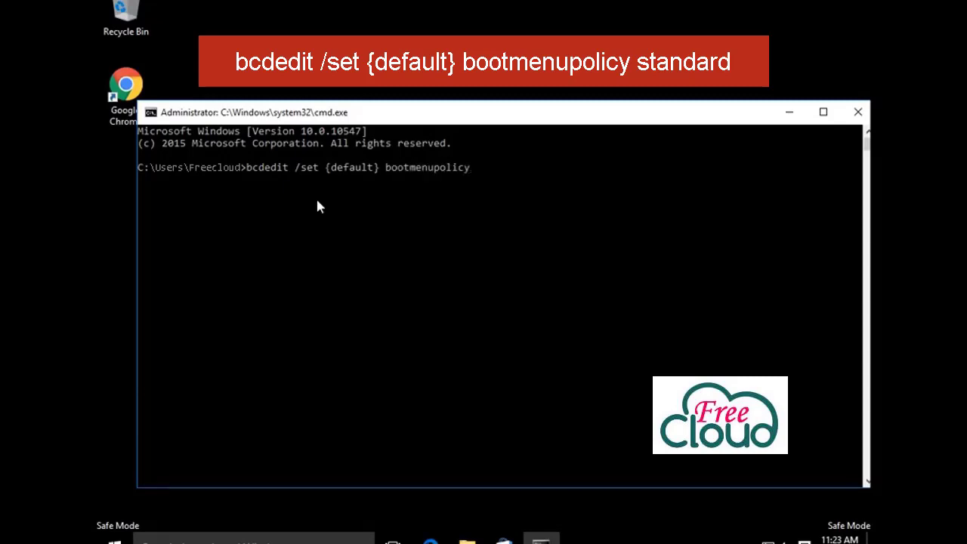
pyautogui.write('standa')
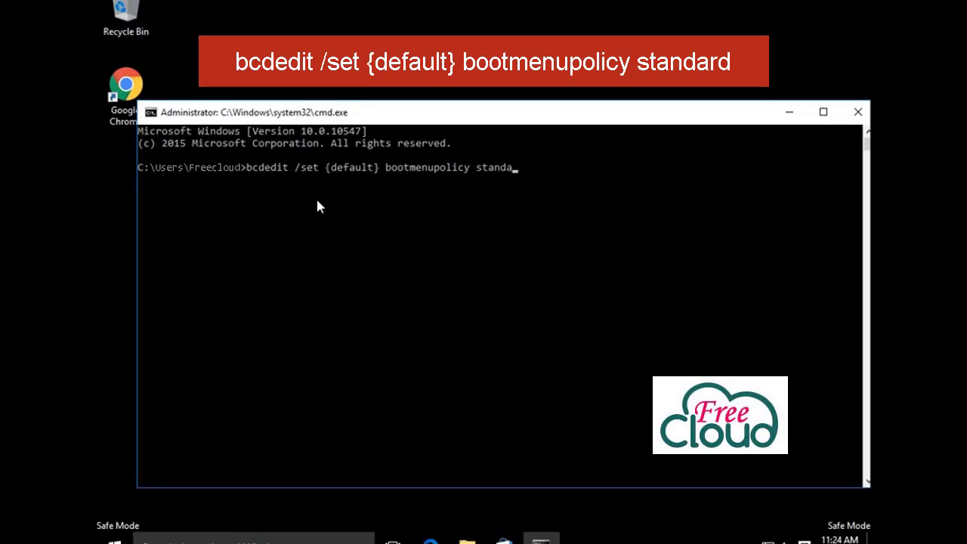
pyautogui.press('enter')
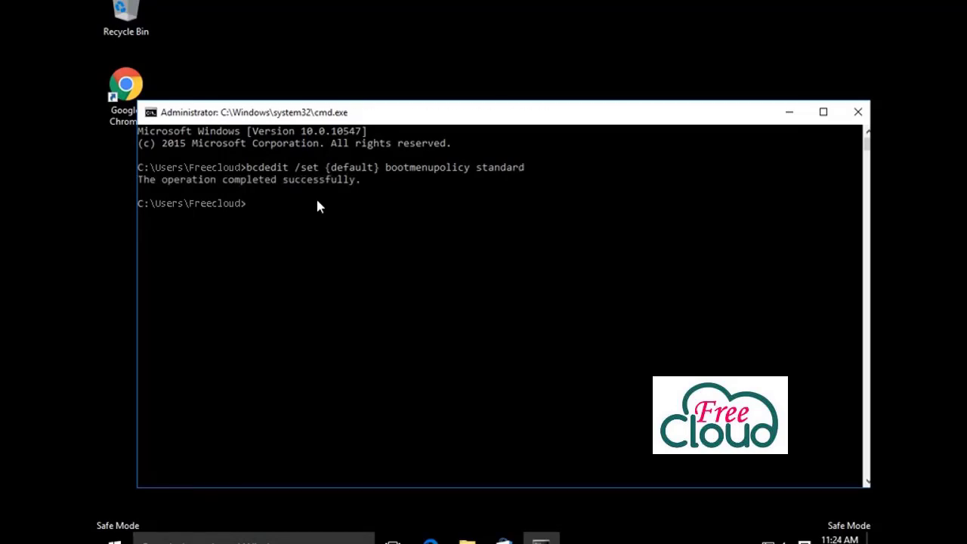